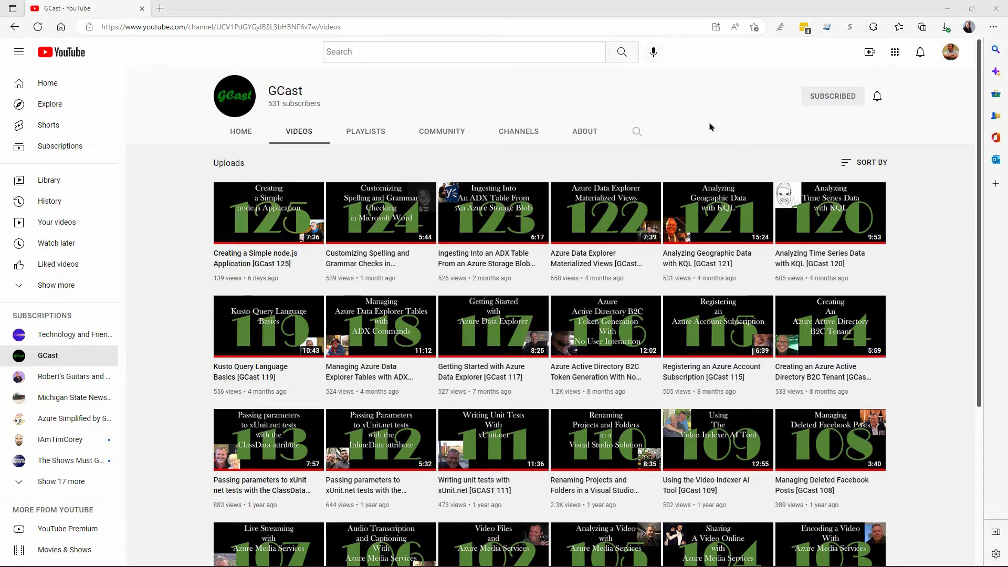
mouse_move(543, 26)
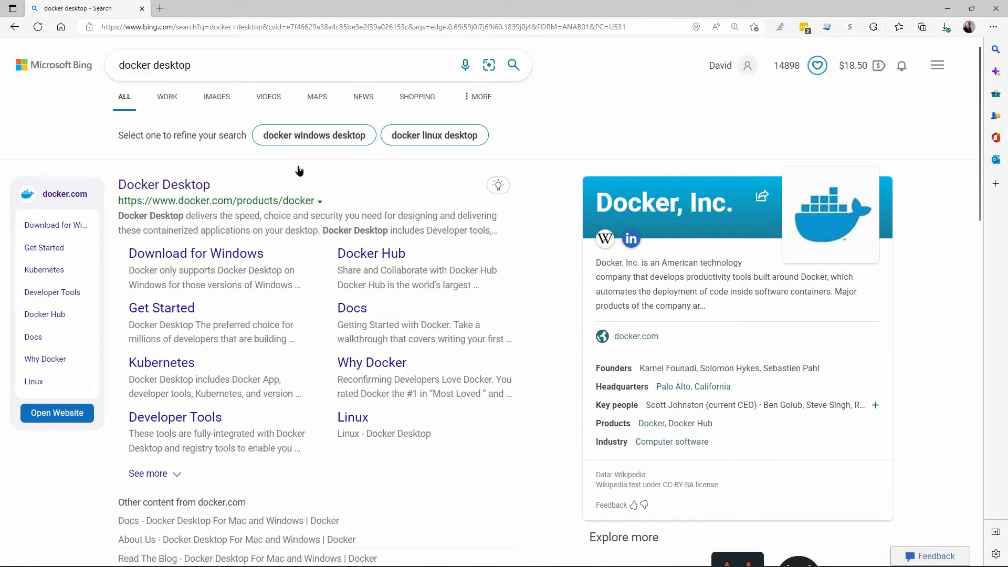
Open docker.com's Docker Desktop product page from the search result in a new tab
left_click(163, 184)
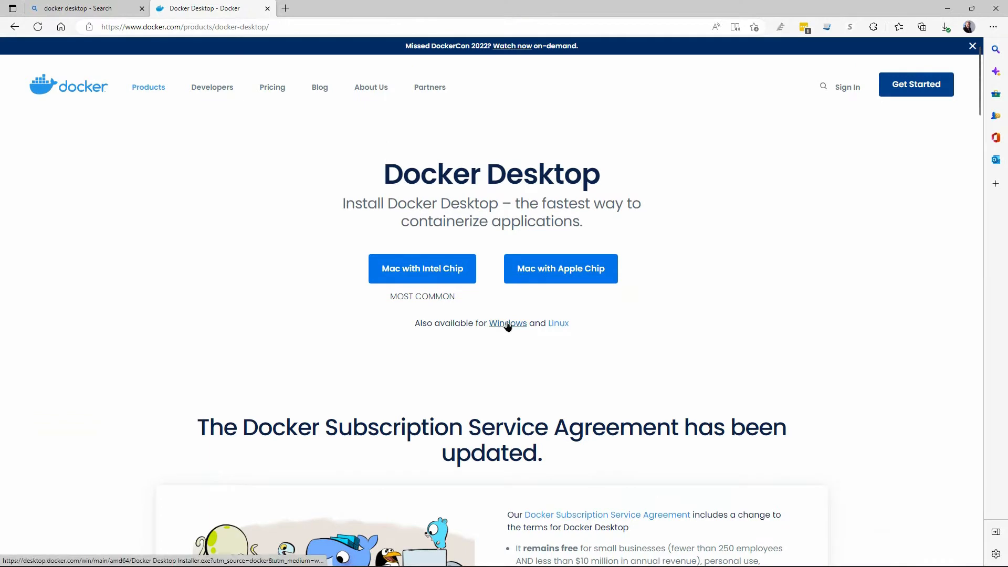
mouse_move(542, 336)
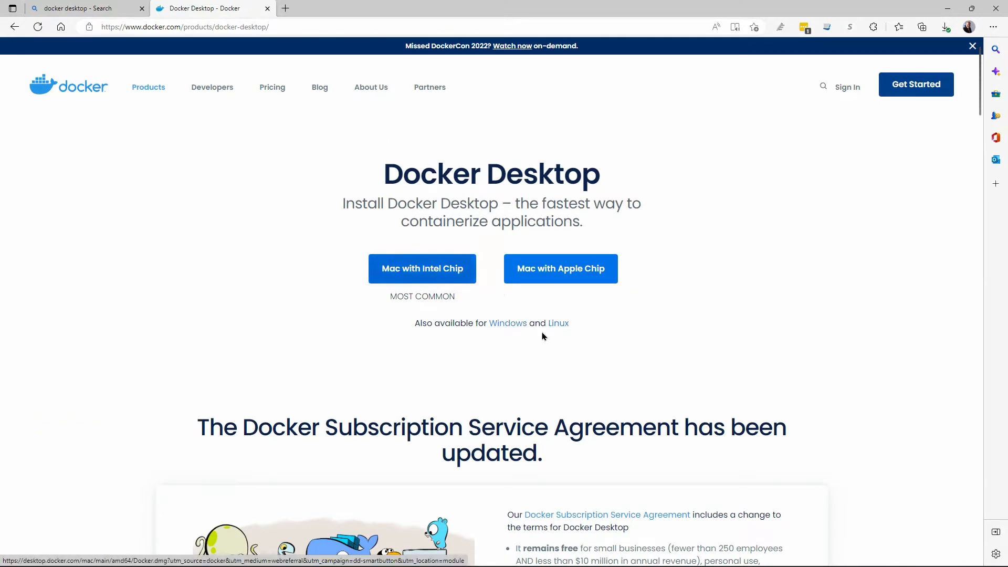
mouse_move(694, 278)
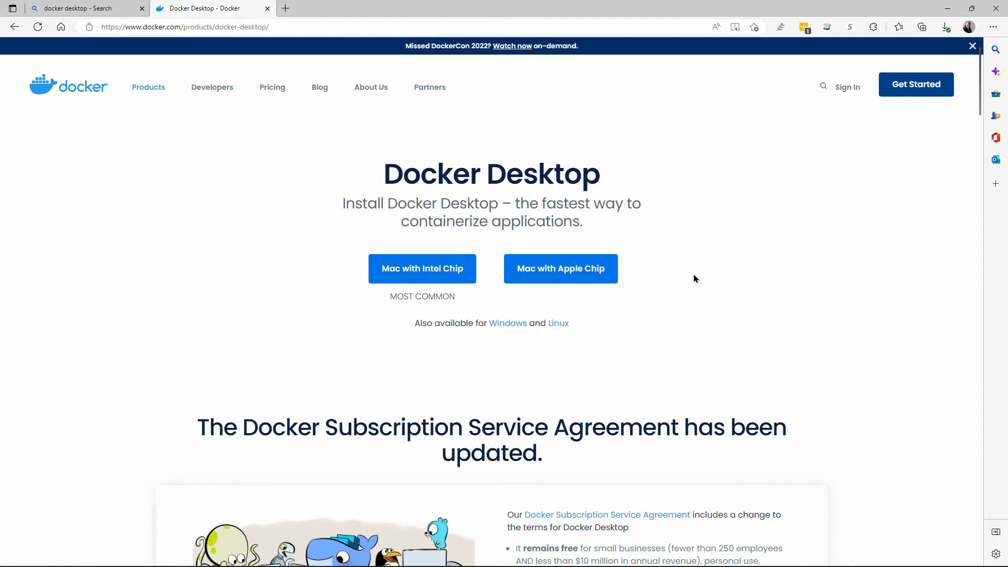
mouse_move(825, 106)
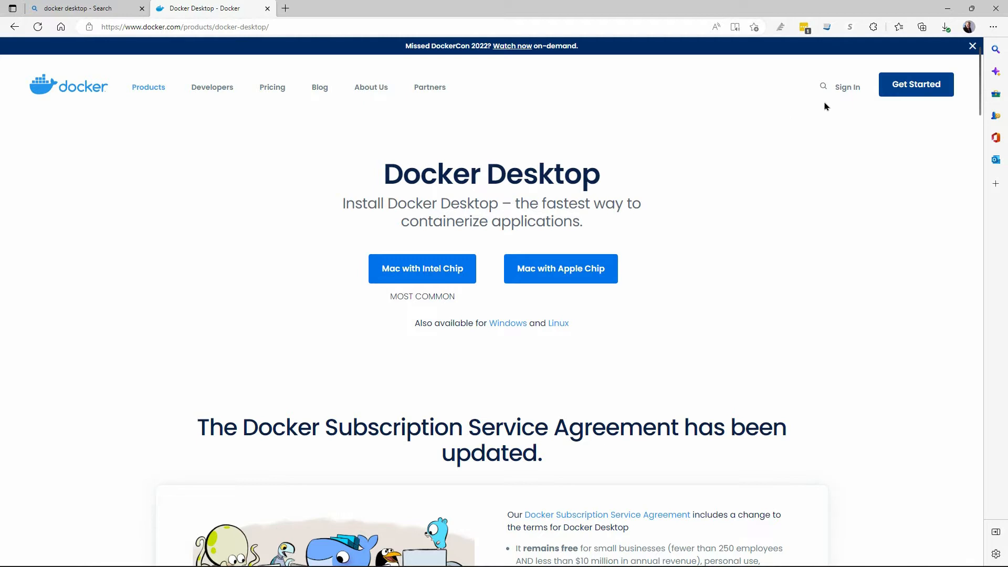
mouse_move(847, 87)
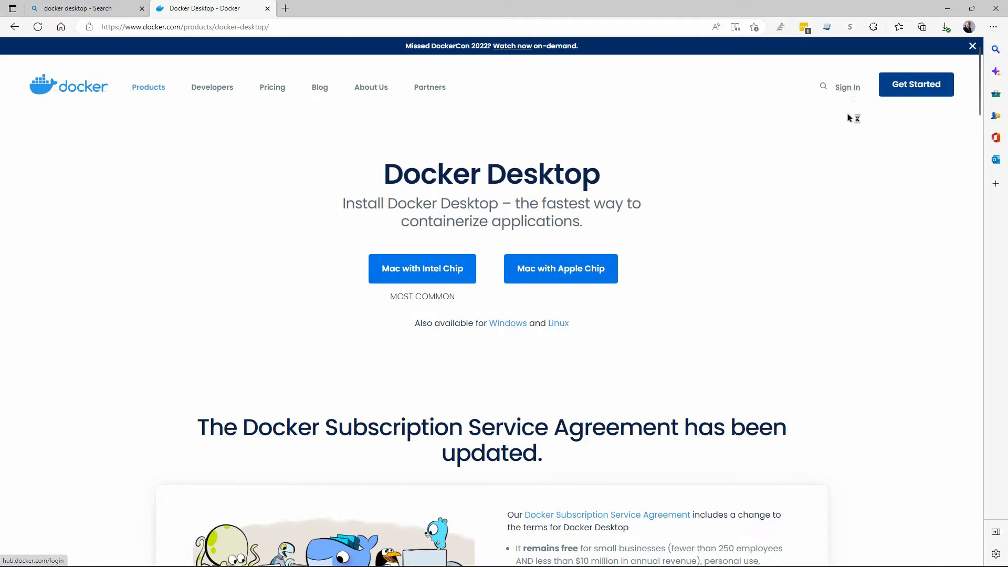
Sign in on docker.com to reach the Docker Hub dashboard listing the app1 repository
left_click(847, 87)
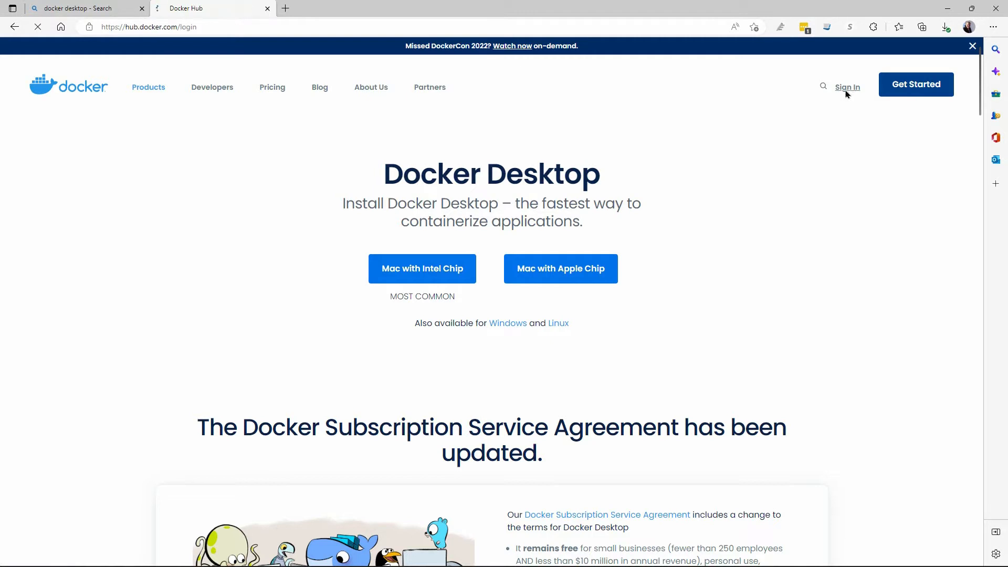
left_click(848, 87)
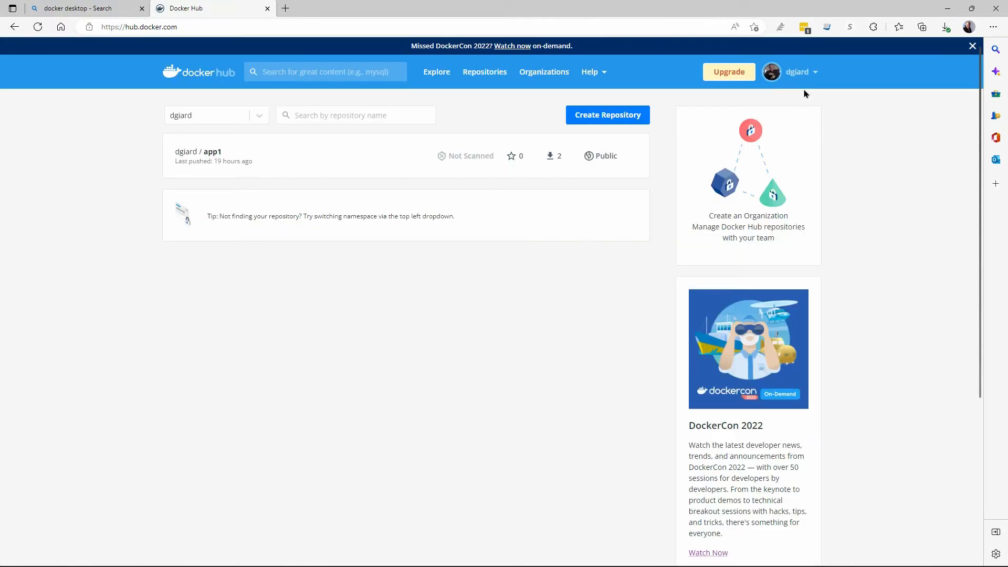
mouse_move(357, 230)
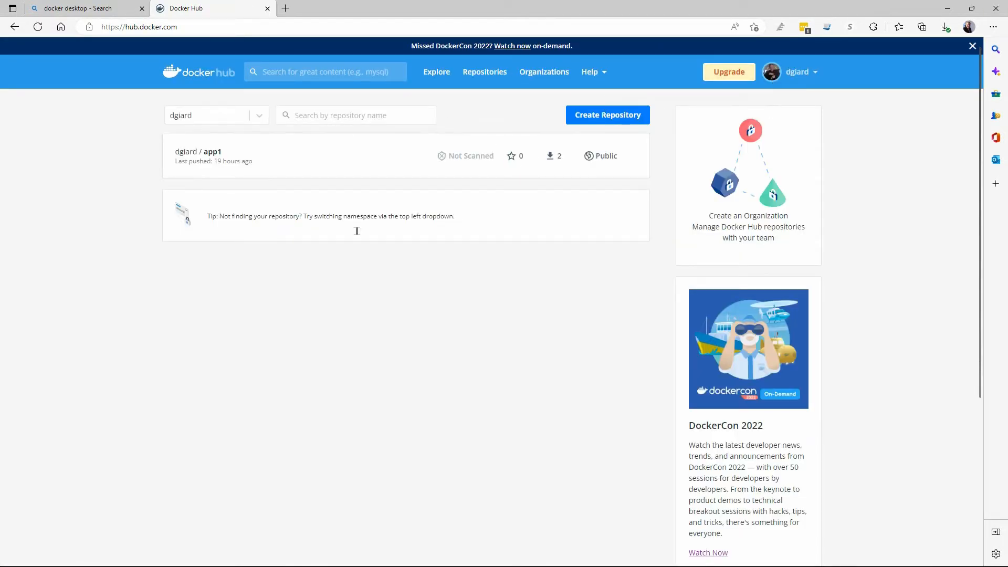
mouse_move(135, 136)
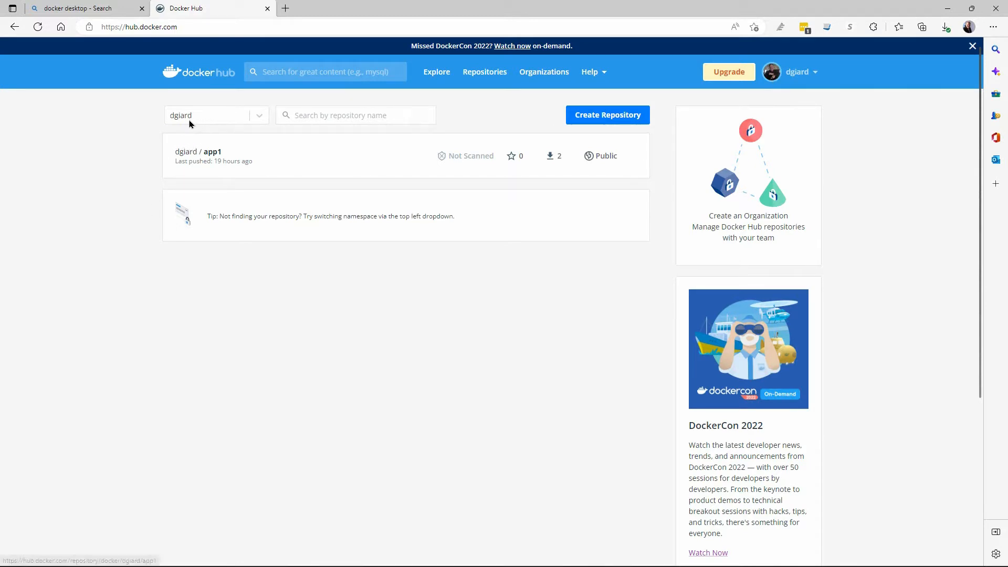
mouse_move(106, 154)
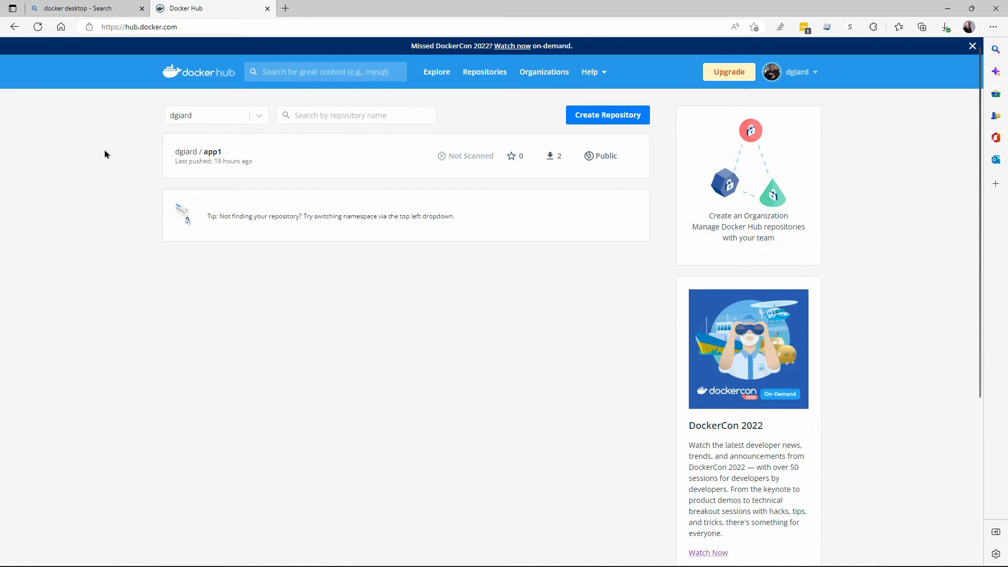
mouse_move(201, 193)
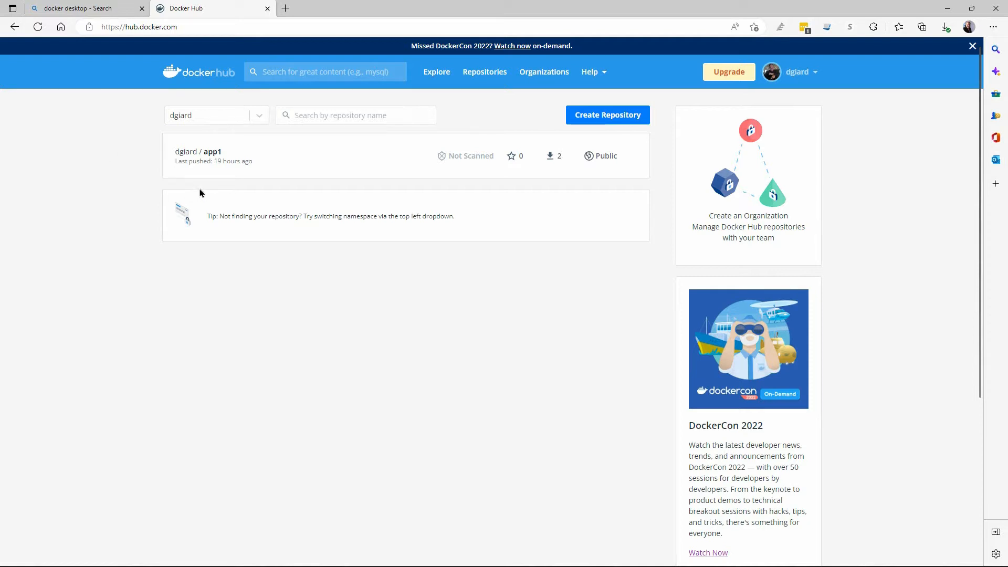
mouse_move(136, 144)
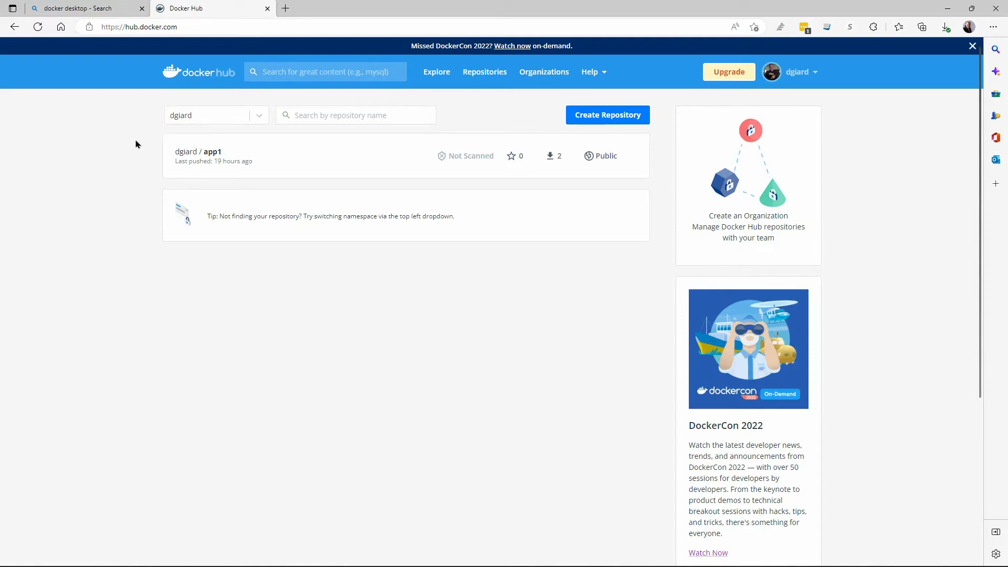
mouse_move(129, 147)
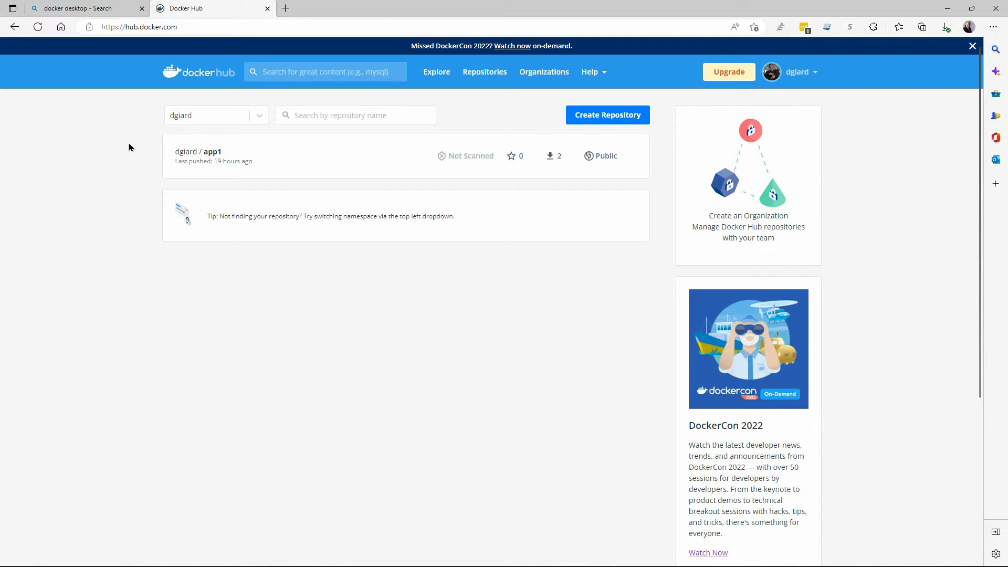
mouse_move(281, 303)
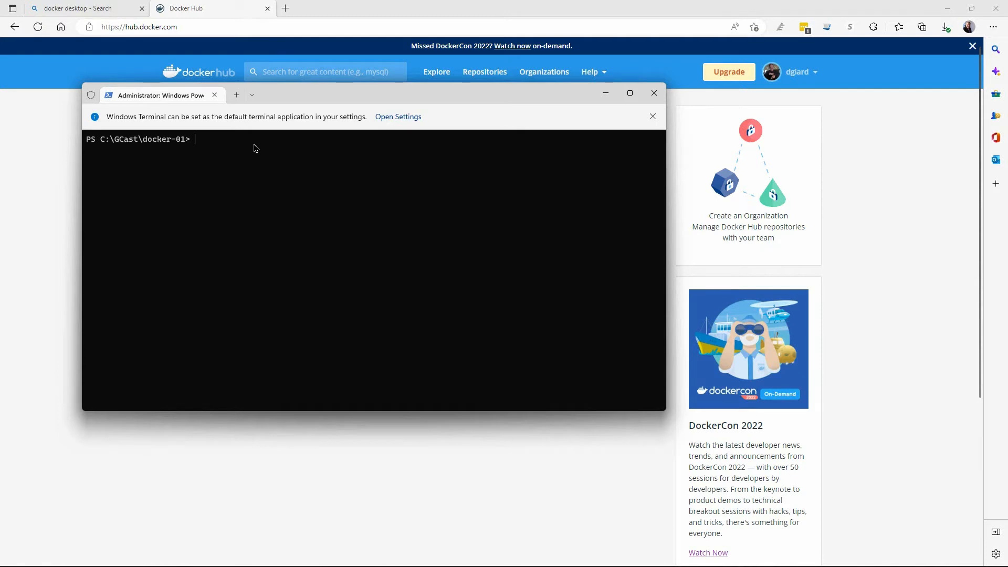
Enter docker run -d -p 80:80 docker/getting-started unrun, and select the image name
type("docker run -d -p 80:80 docker/getting-started")
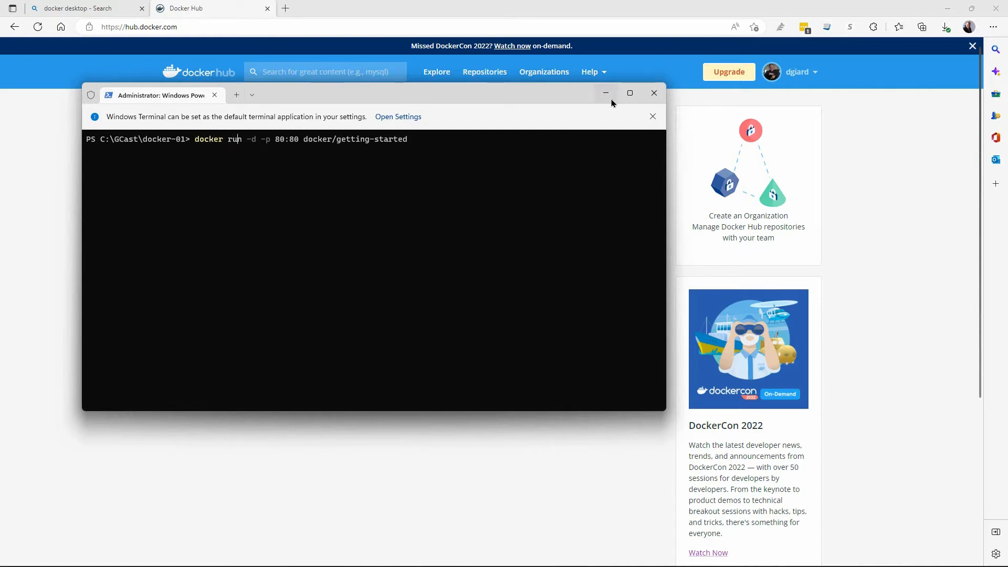
mouse_move(605, 93)
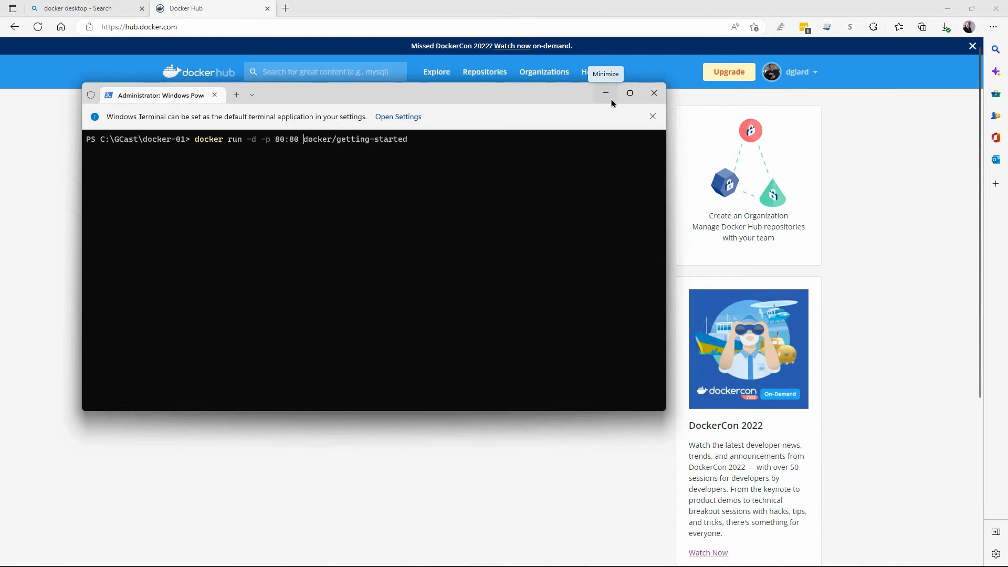
double_click(326, 139)
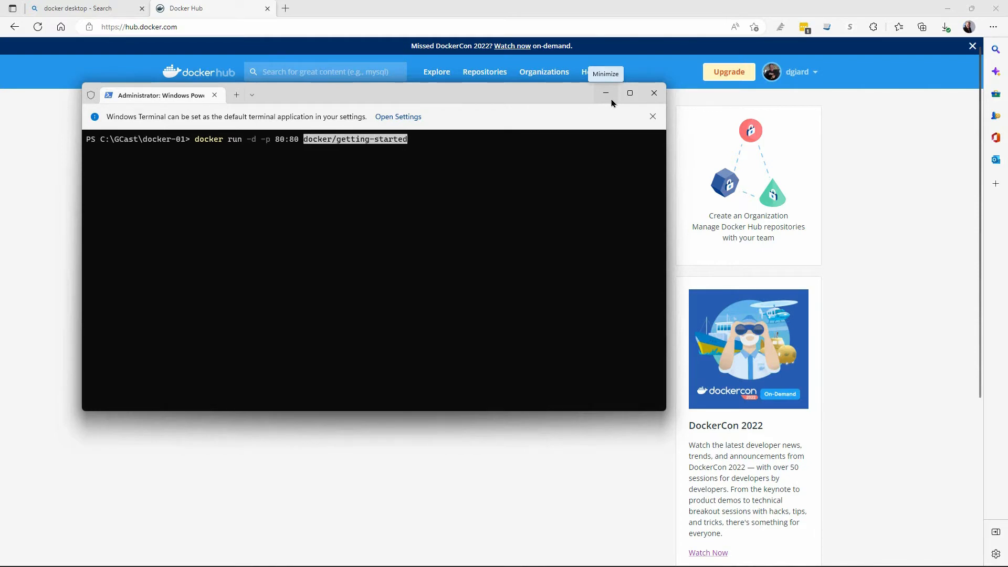
mouse_move(410, 140)
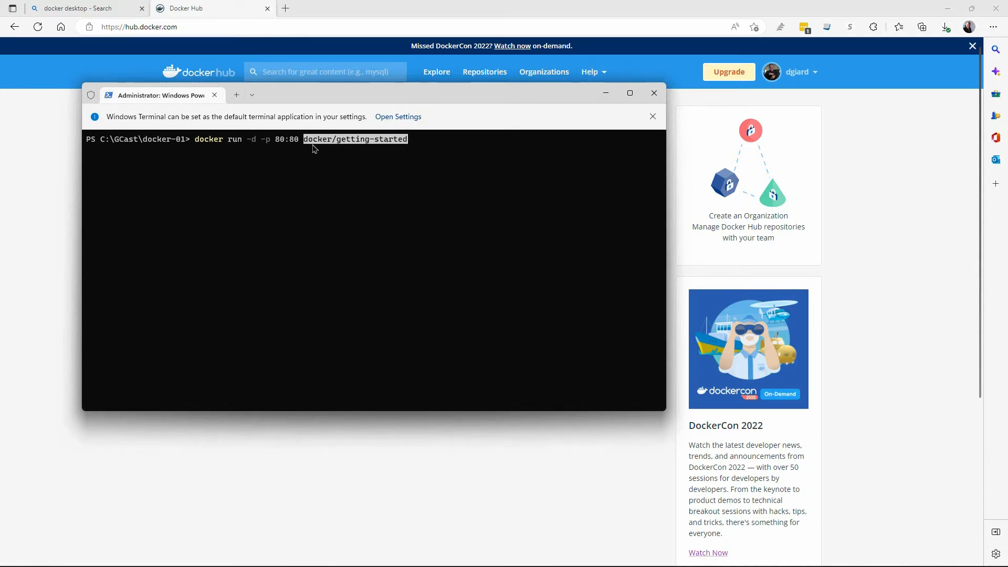
mouse_move(347, 149)
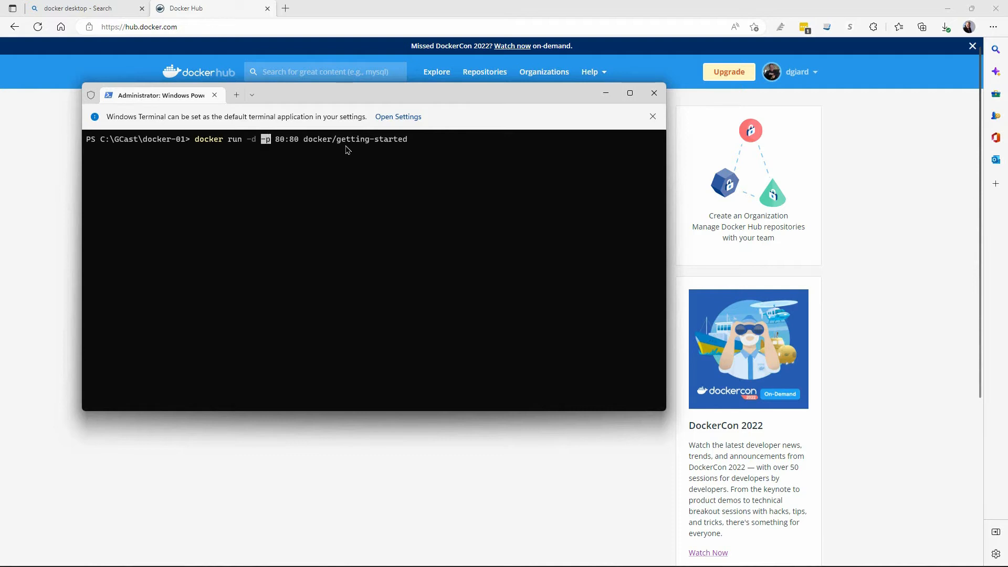
type("-p")
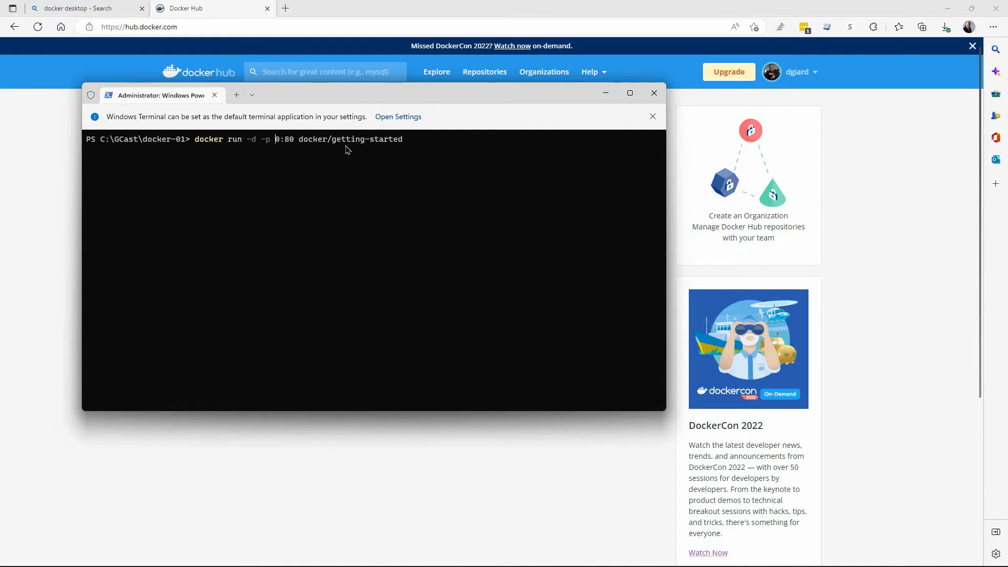
Change the pending command's port mapping from -p 80:80 to -p 3000:80
type("300")
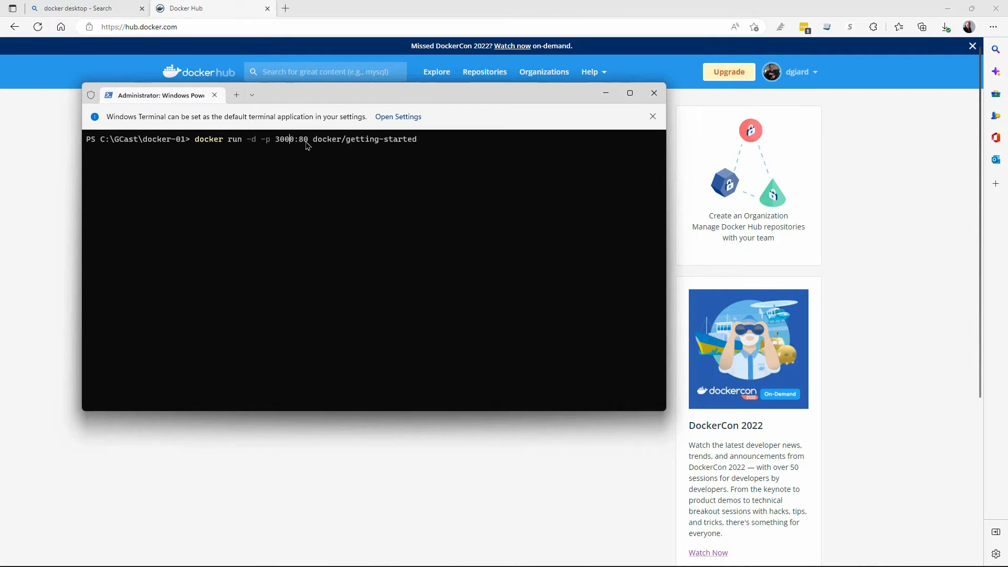
mouse_move(278, 148)
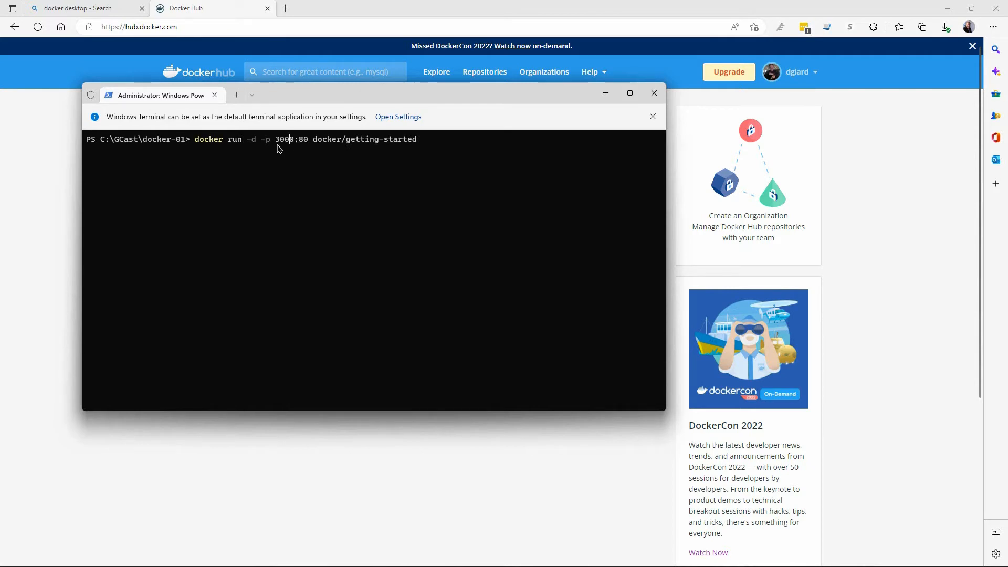
mouse_move(299, 143)
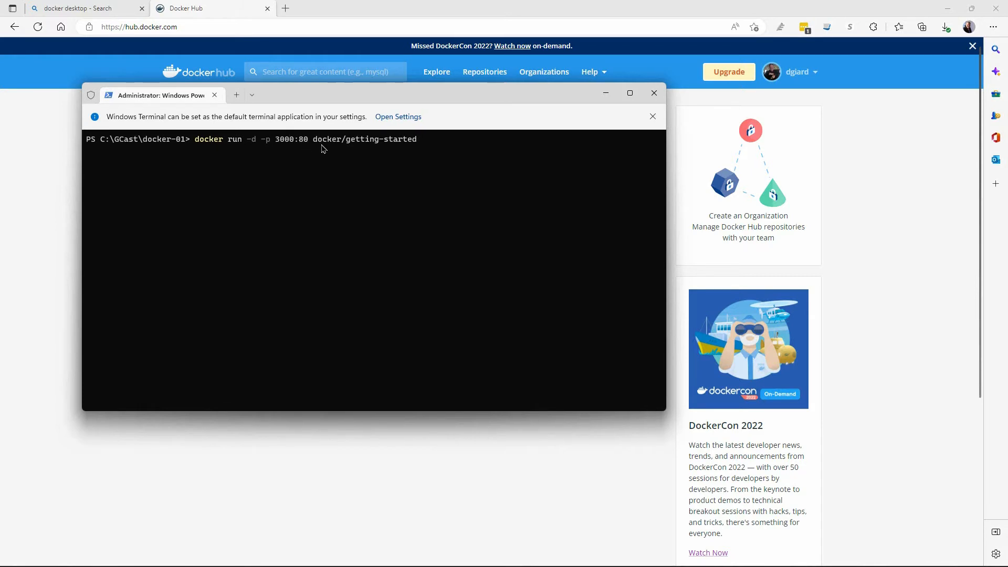
mouse_move(423, 143)
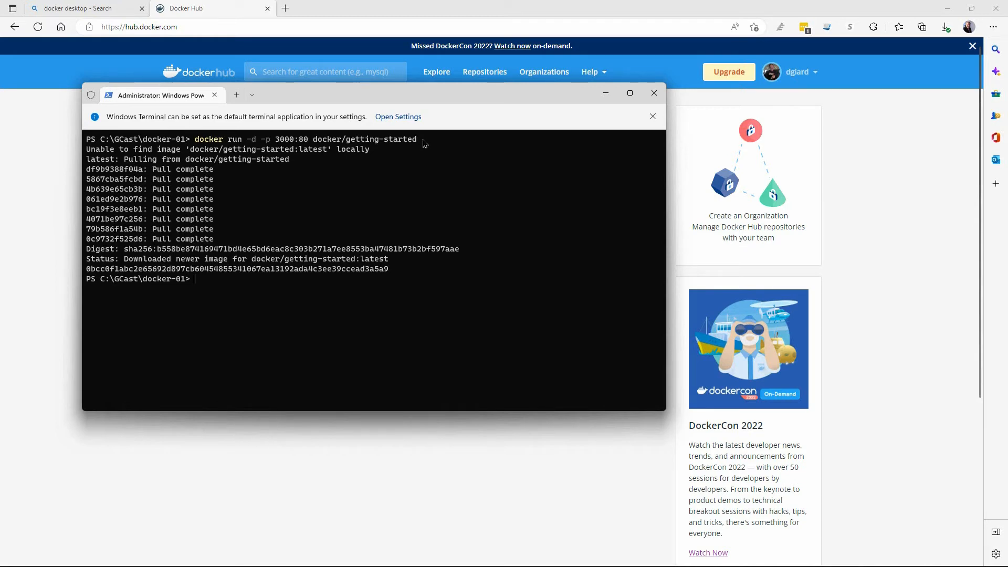
Run docker container ls, showing crazy_shaw up with port 3000 mapped to 80
type("docker container")
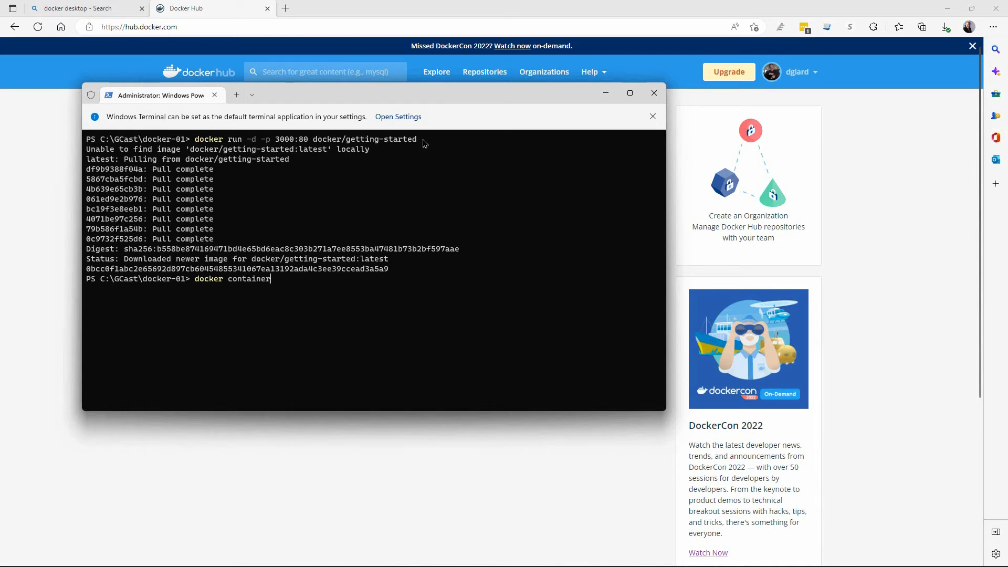
key("Return")
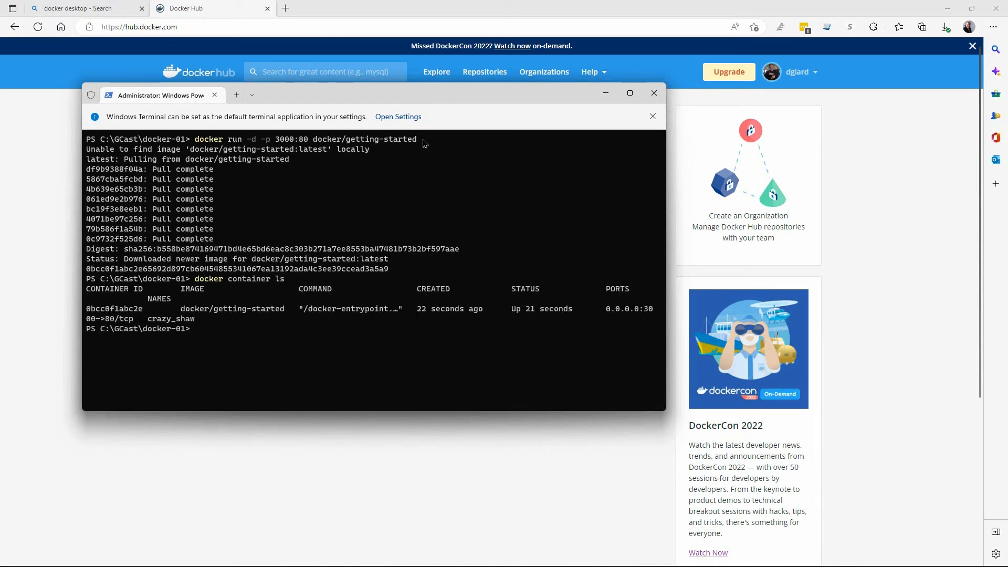
mouse_move(222, 311)
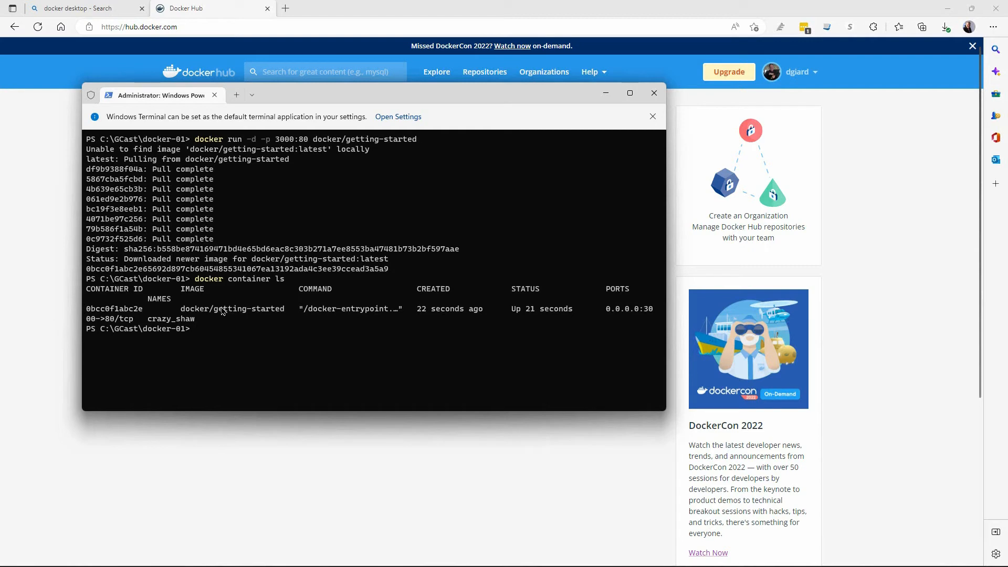
mouse_move(450, 315)
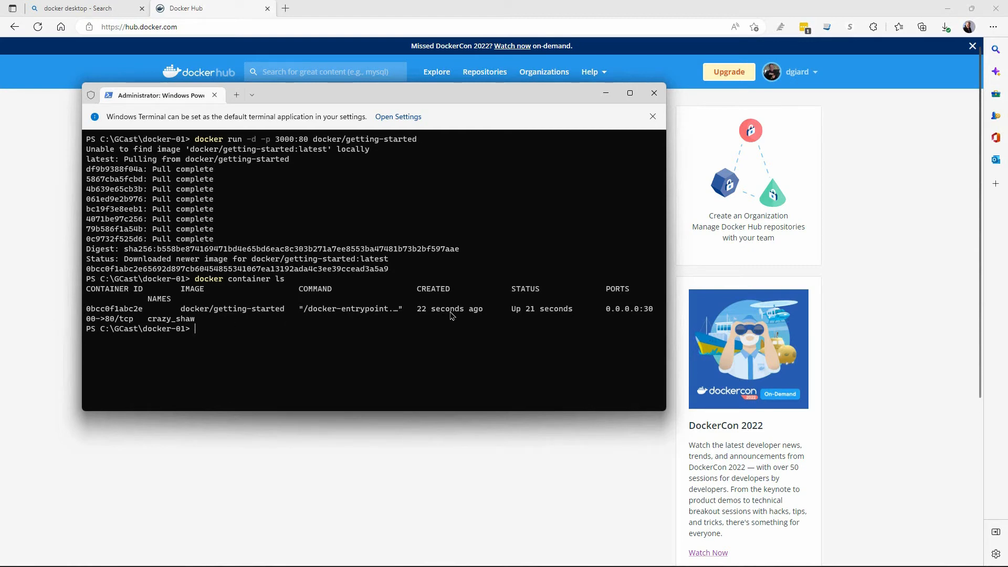
mouse_move(568, 316)
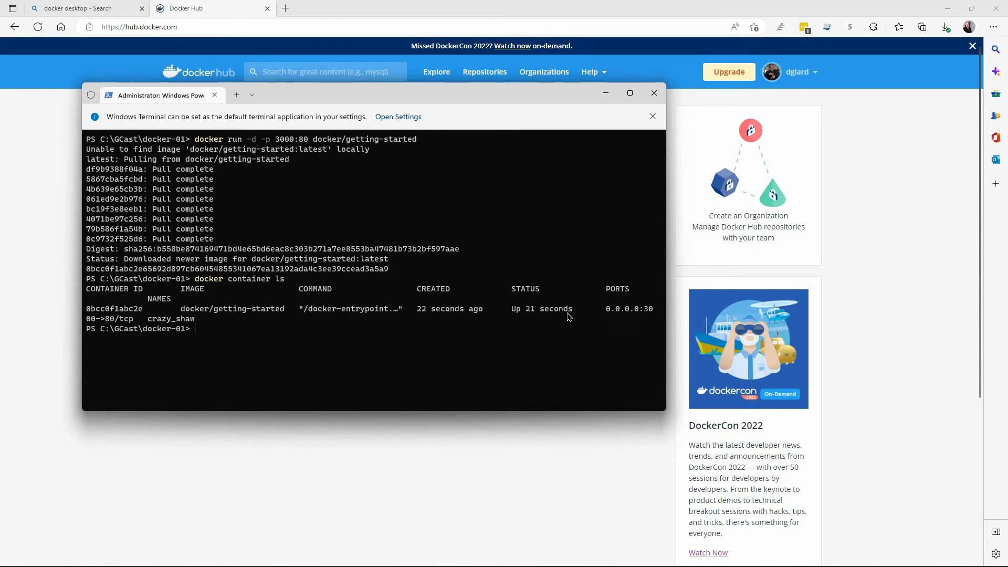
mouse_move(581, 315)
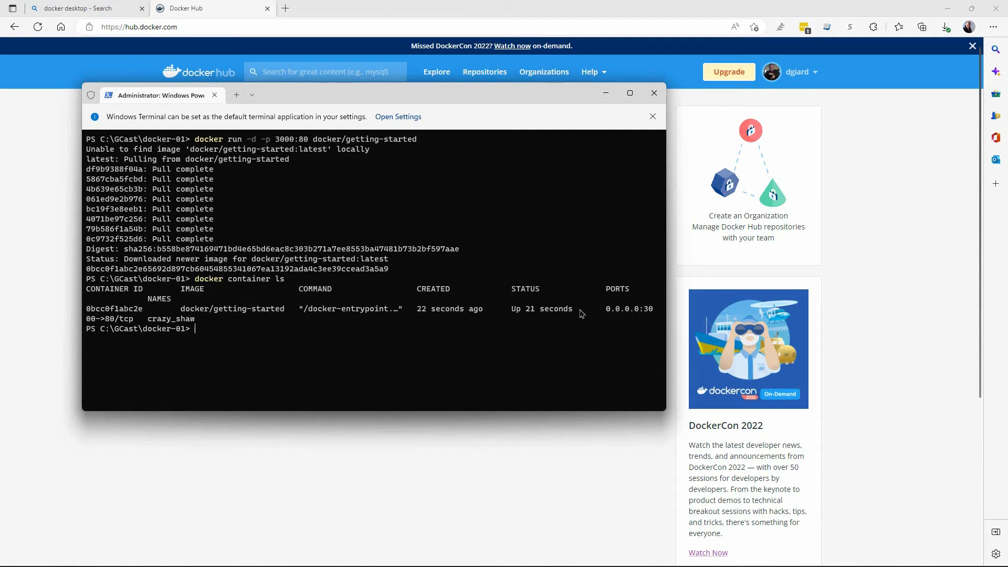
mouse_move(231, 338)
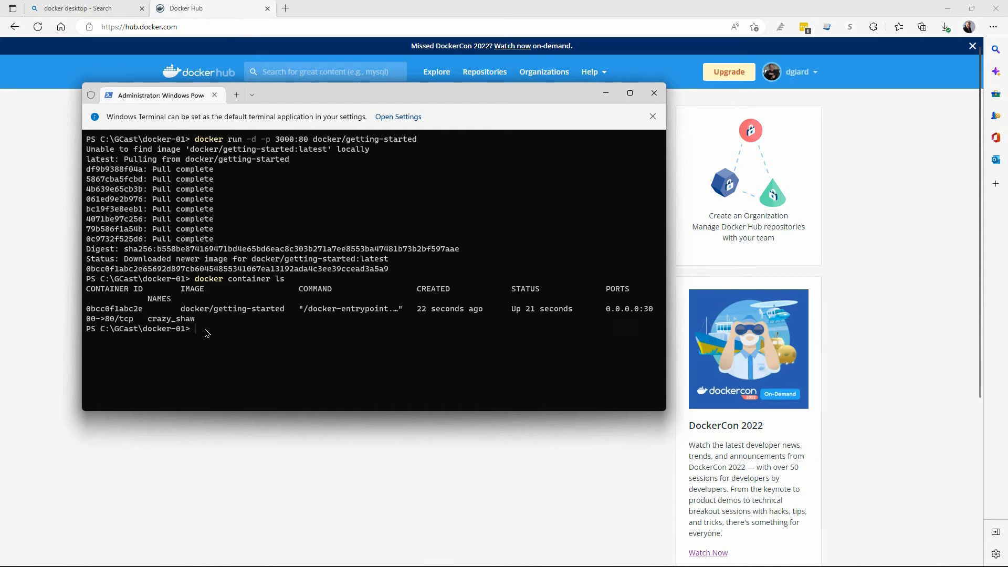
mouse_move(254, 353)
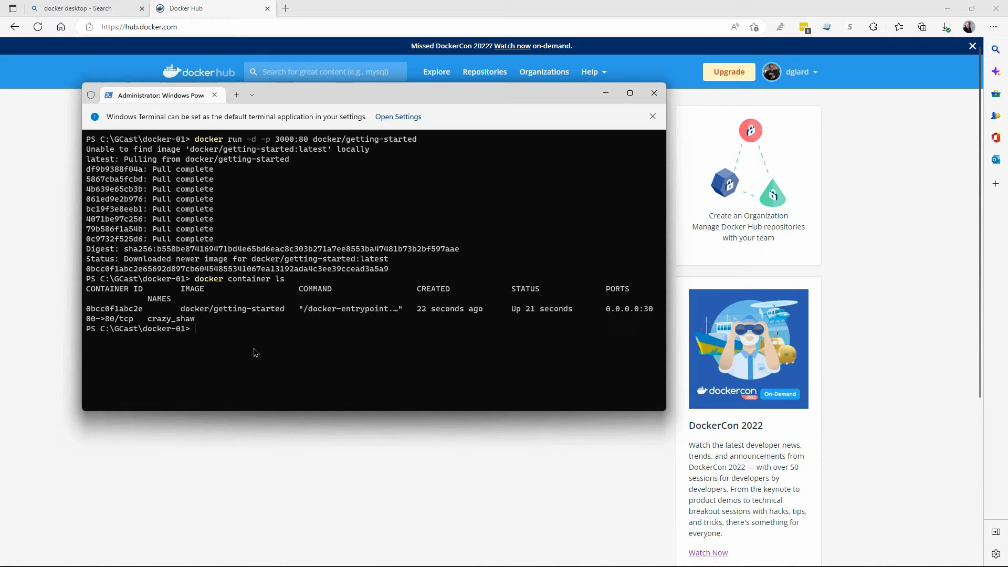
Type docker container stop 0bcc, naming the getting-started container's ID
type("docker conta")
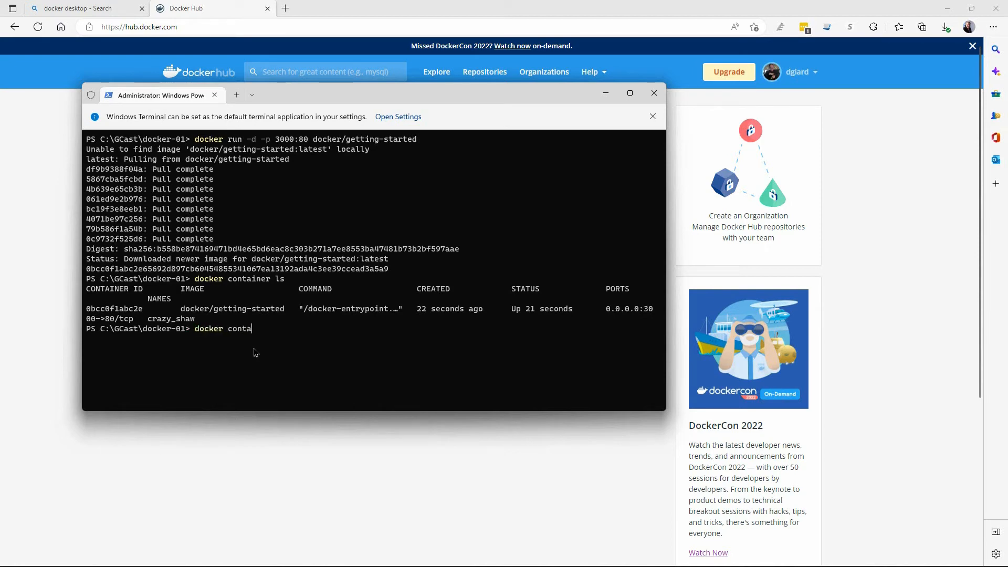
type("iner stop")
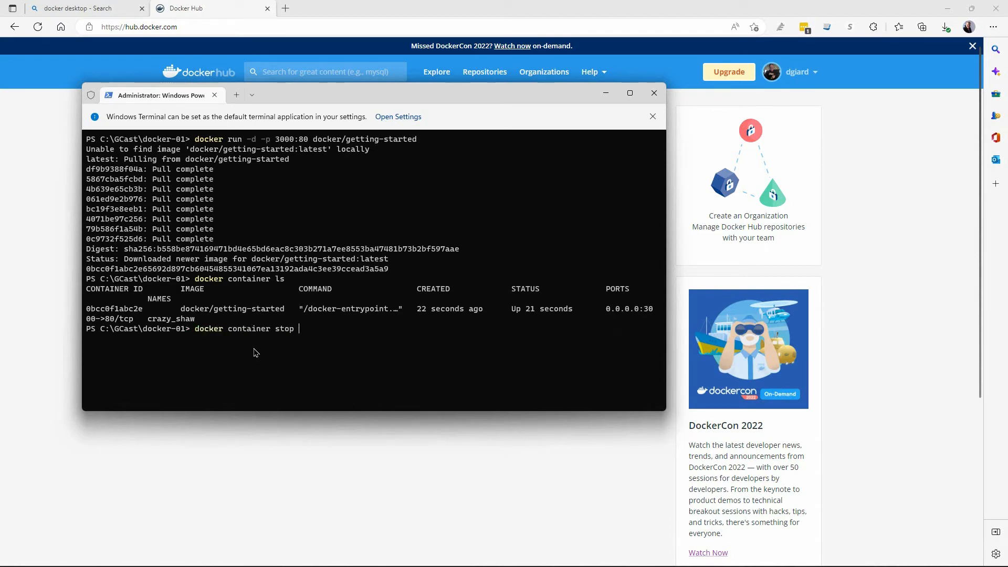
type("0b")
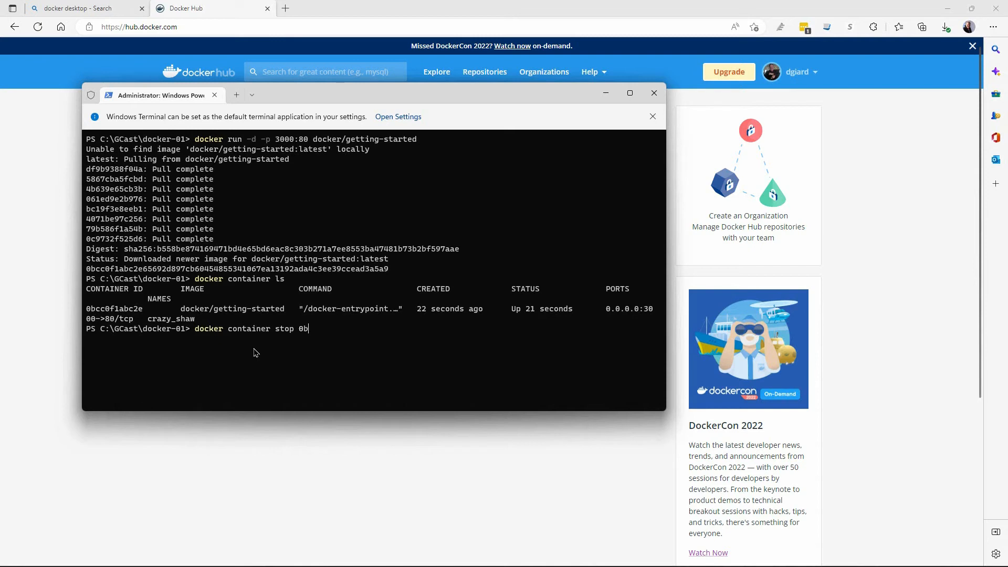
type("cc")
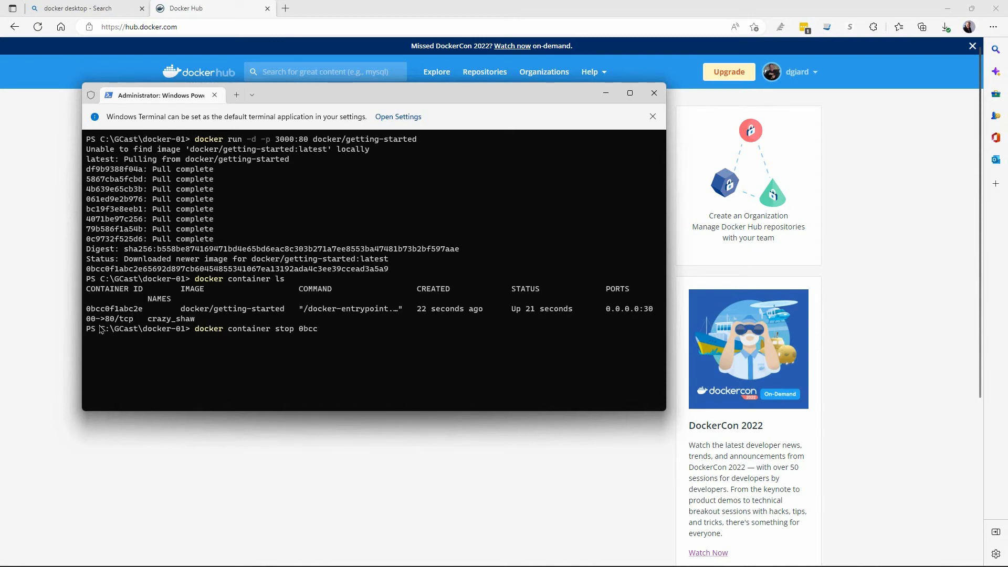
mouse_move(432, 324)
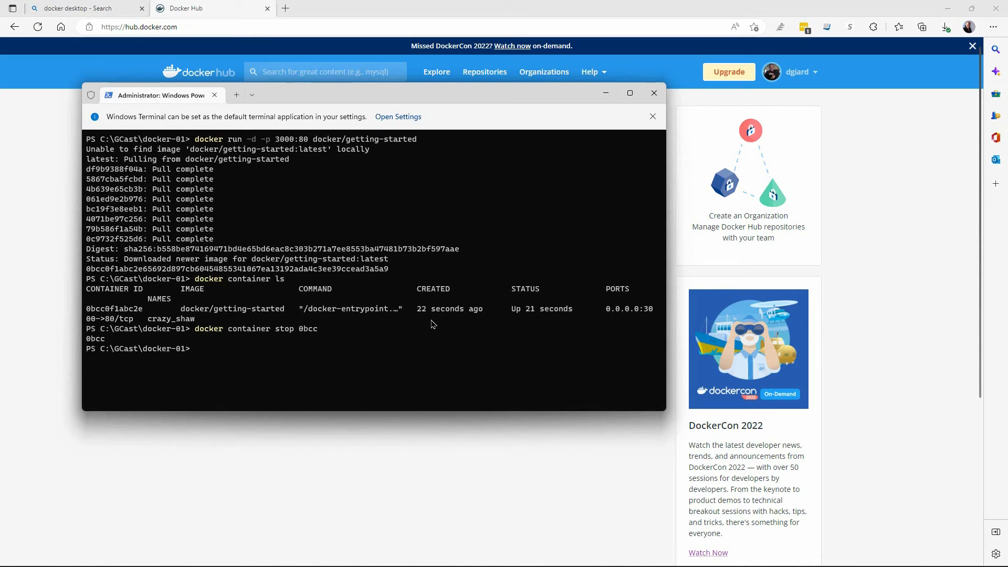
Start and stop container 0bcc, then list containers with ls and type ls -a
type("docker container stop 0bcc")
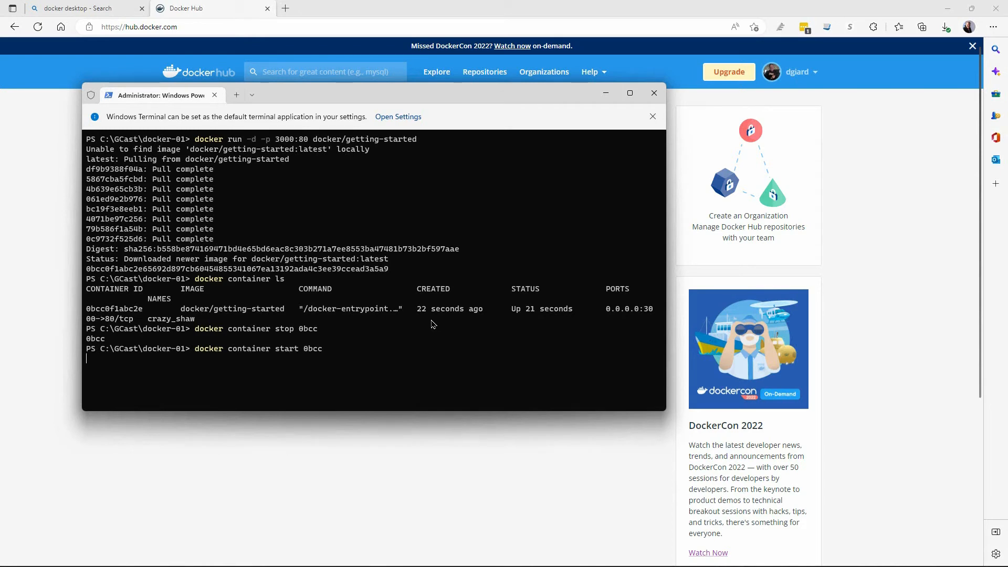
key("Return")
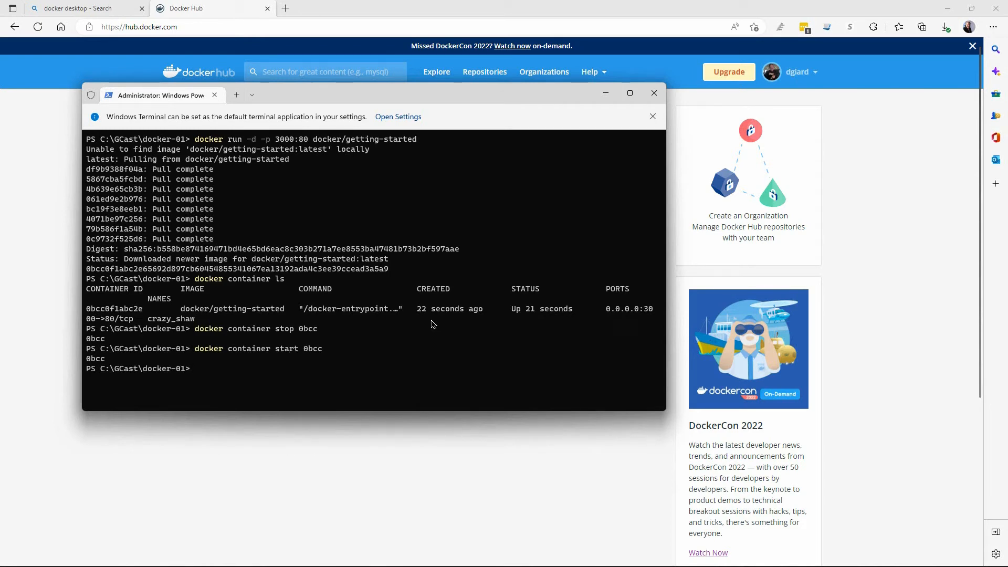
type("docker container stop 0bcc")
type("docker container start 0bcc")
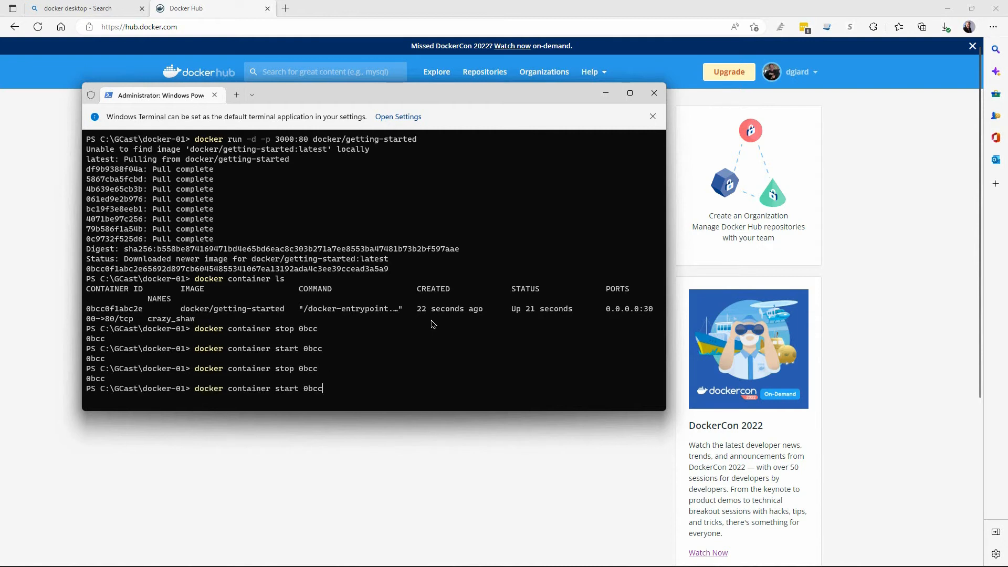
key("Return")
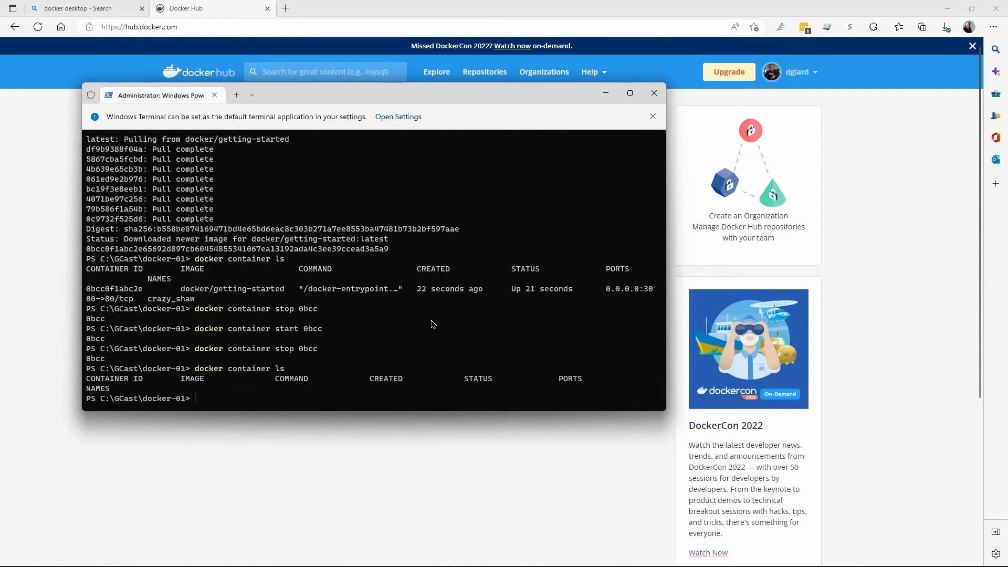
type("docker container ls -a")
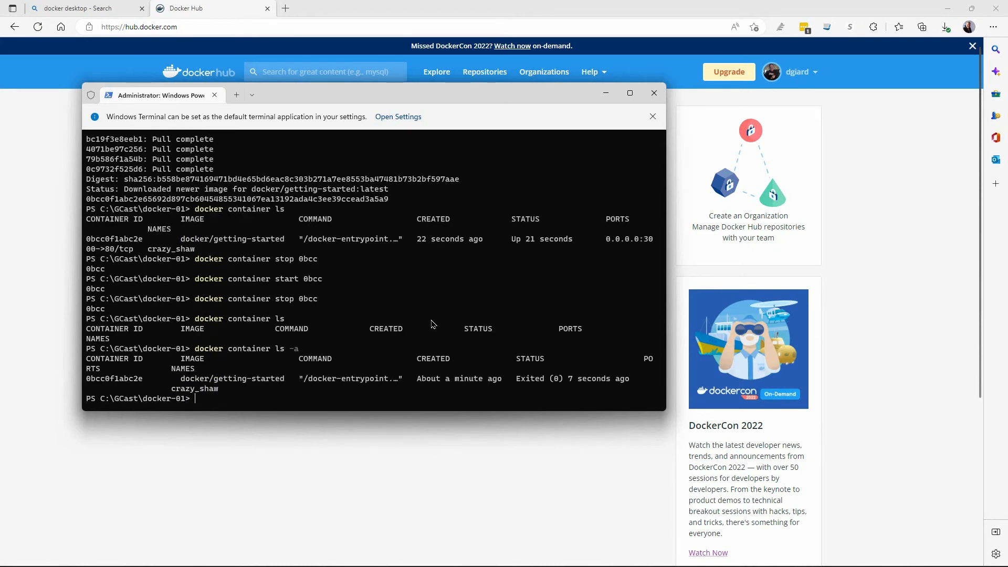
mouse_move(613, 409)
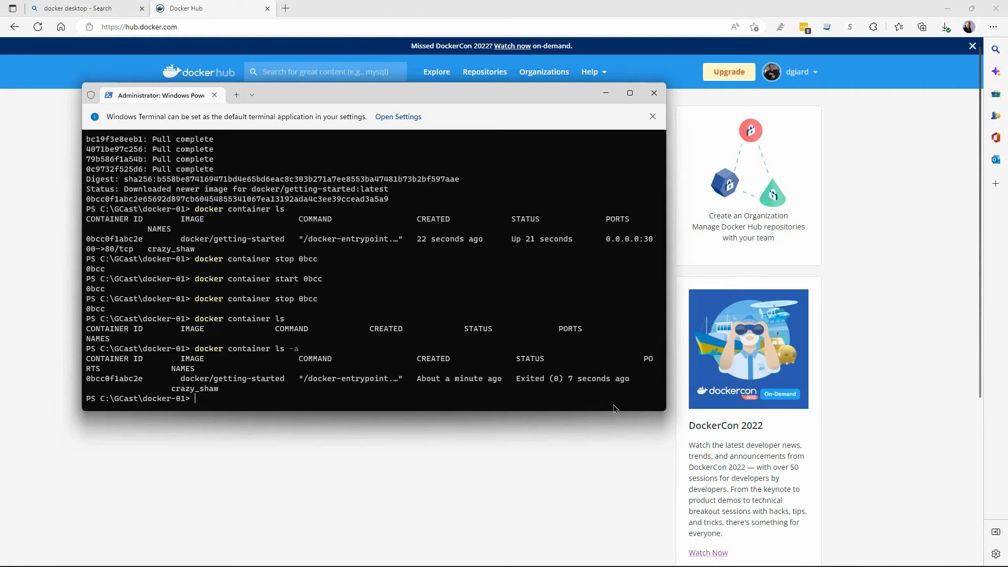
type("docker container ls -a")
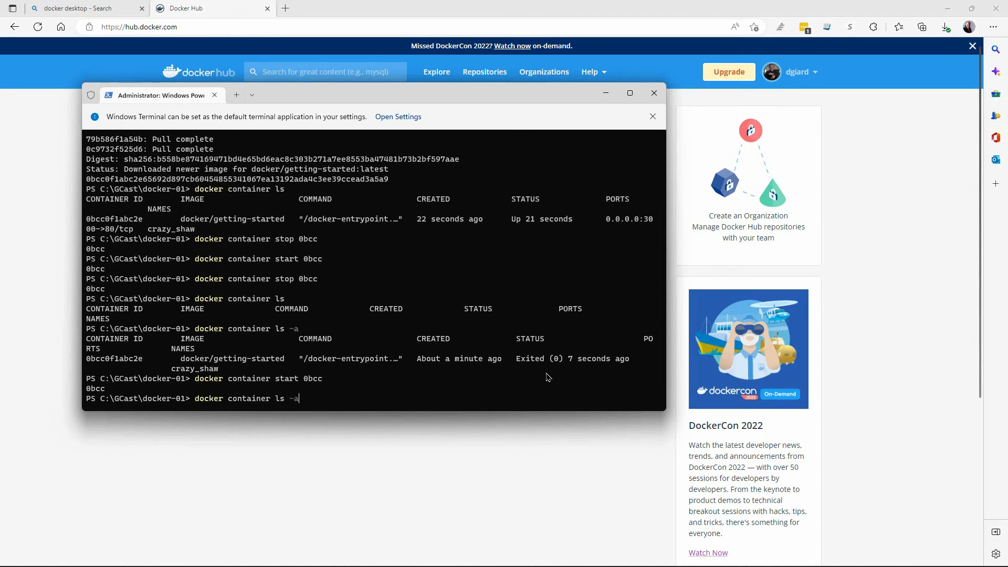
Run docker container ls -a confirming crazy_shaw up on port 3000, then open an Edge tab
key("Return")
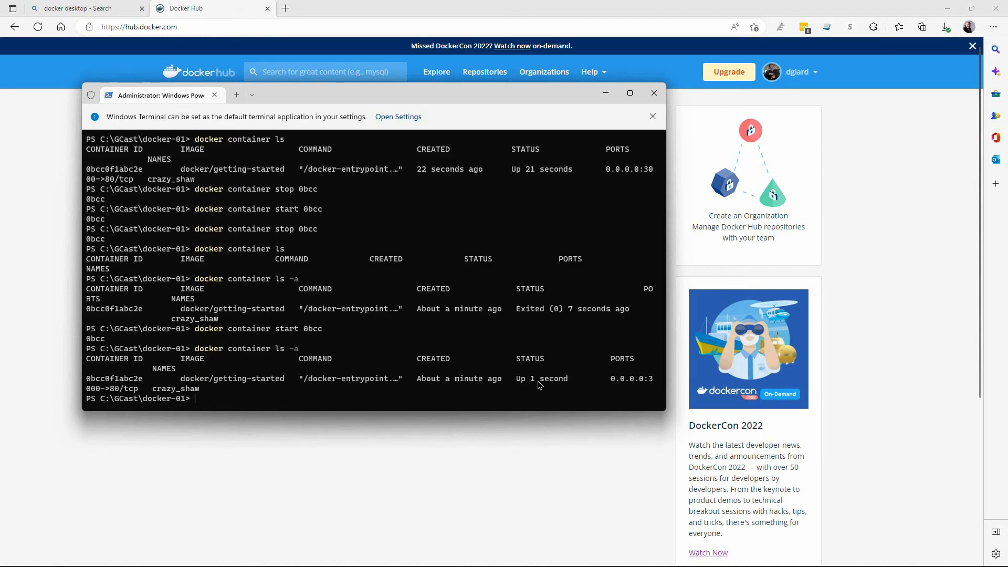
mouse_move(418, 414)
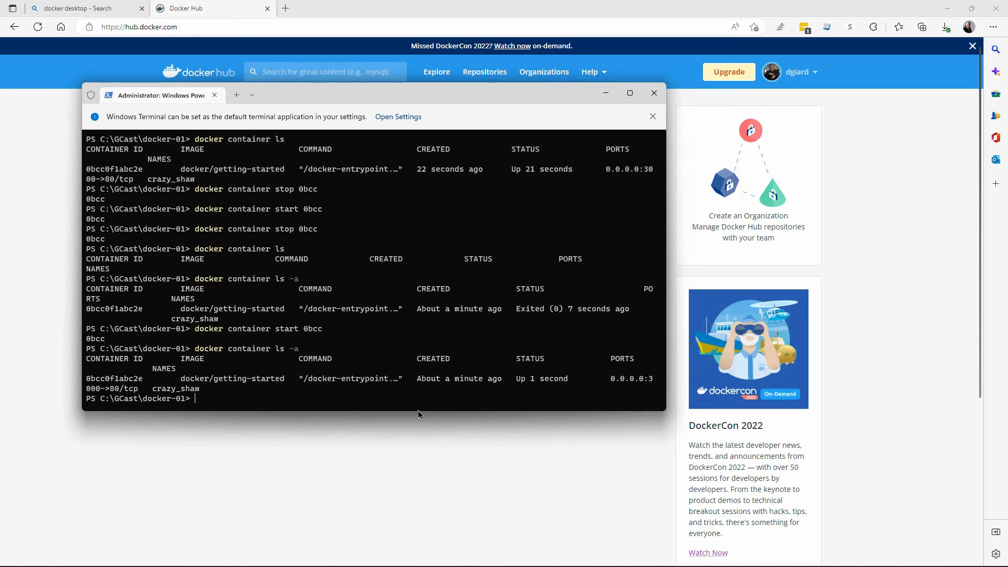
mouse_move(357, 270)
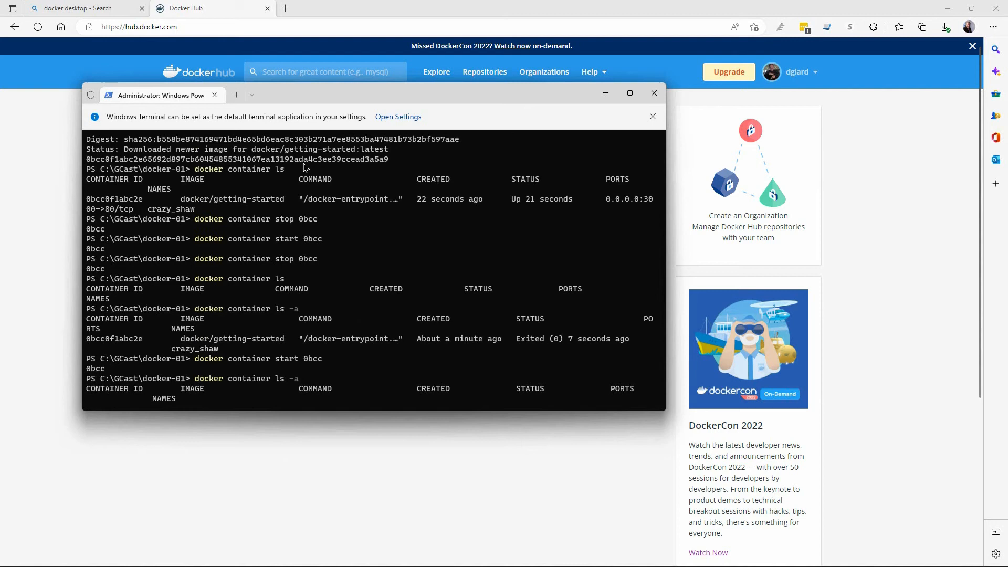
mouse_move(327, 158)
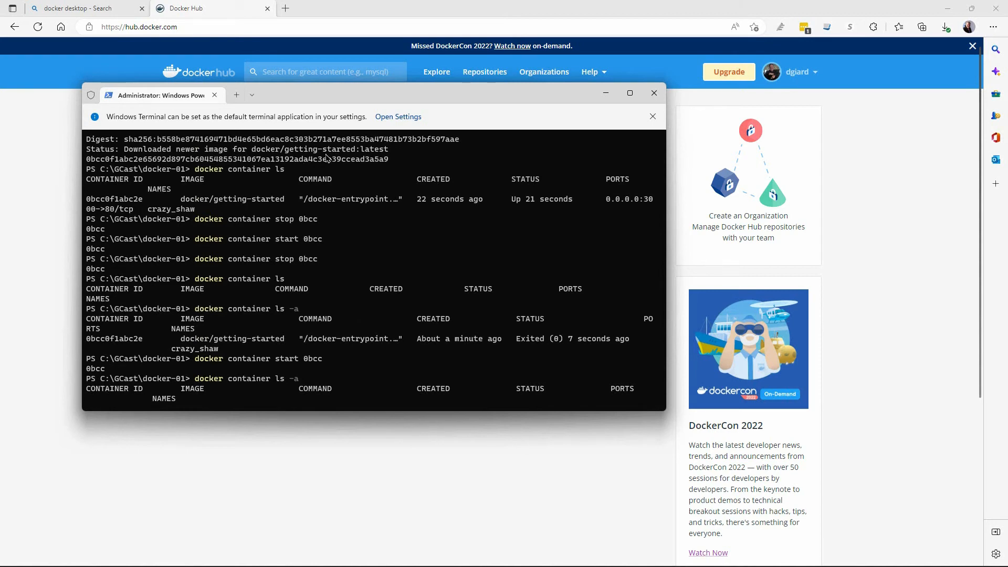
left_click(653, 93)
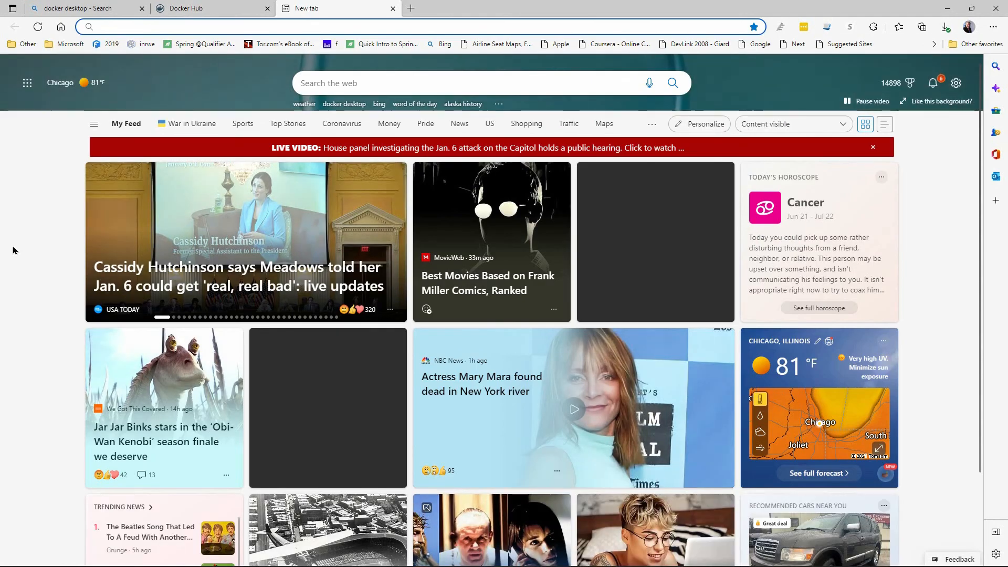
Load the Docker Labs Getting Started tutorial from localhost:3000 in the new tab
type("localhost:")
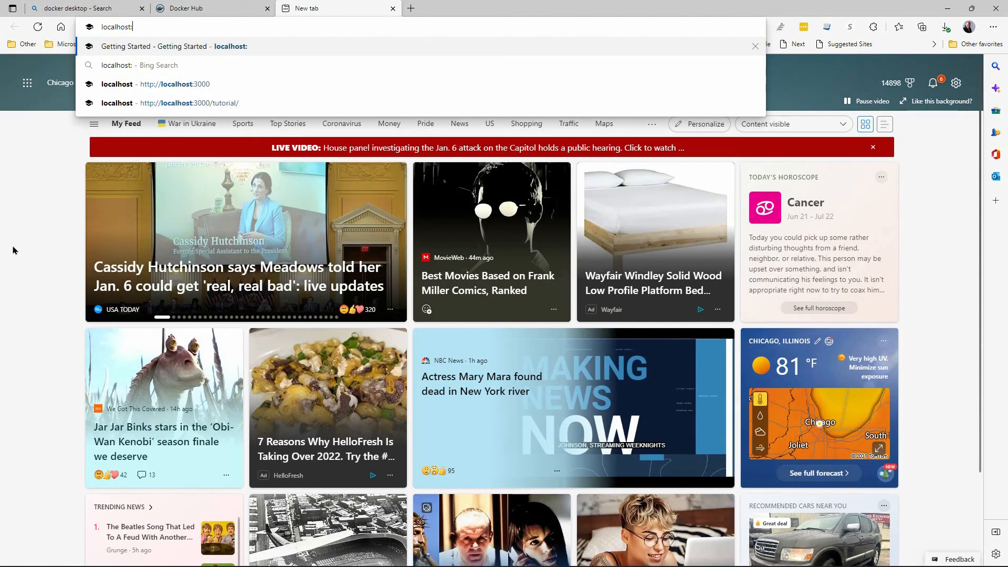
type("8")
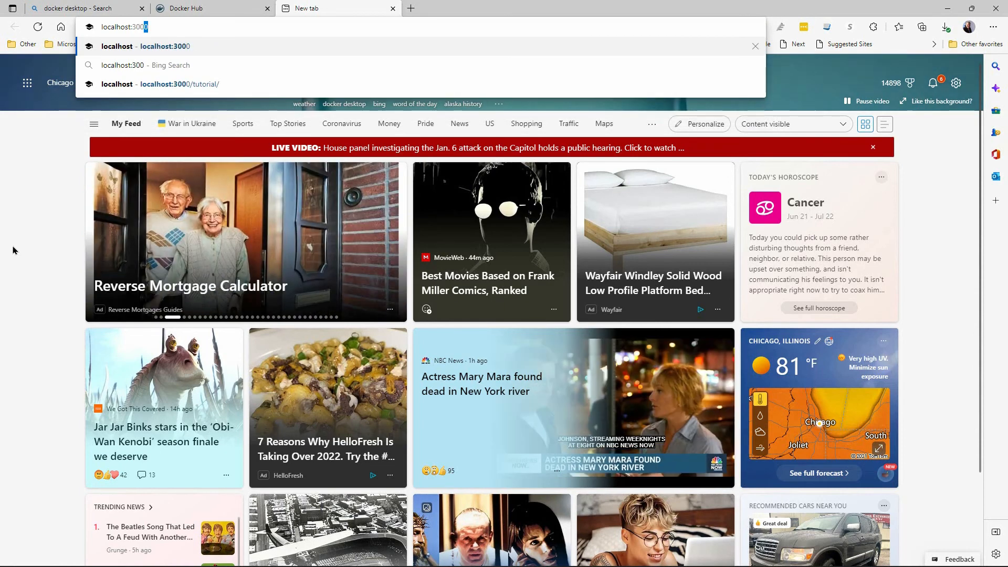
left_click(180, 83)
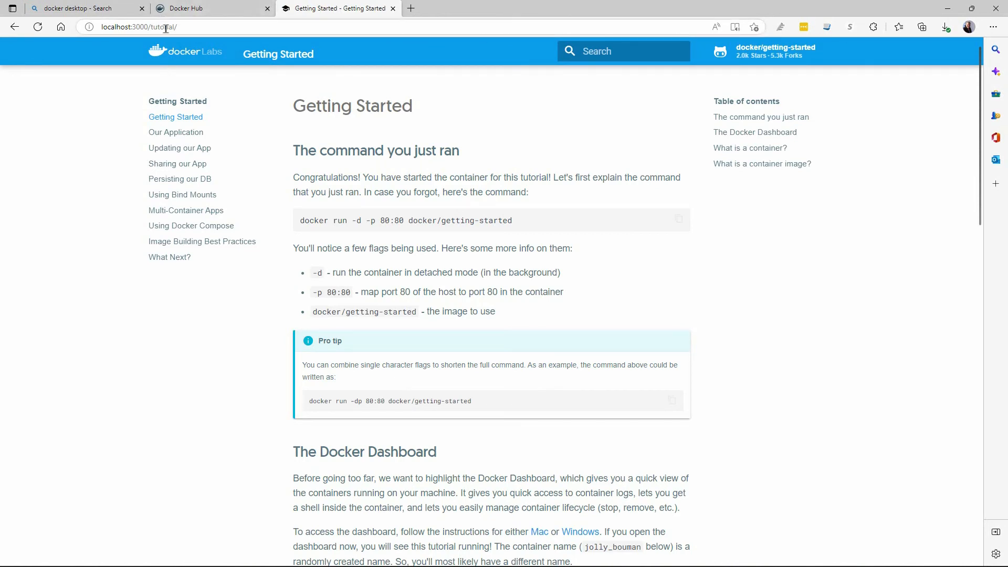
mouse_move(444, 478)
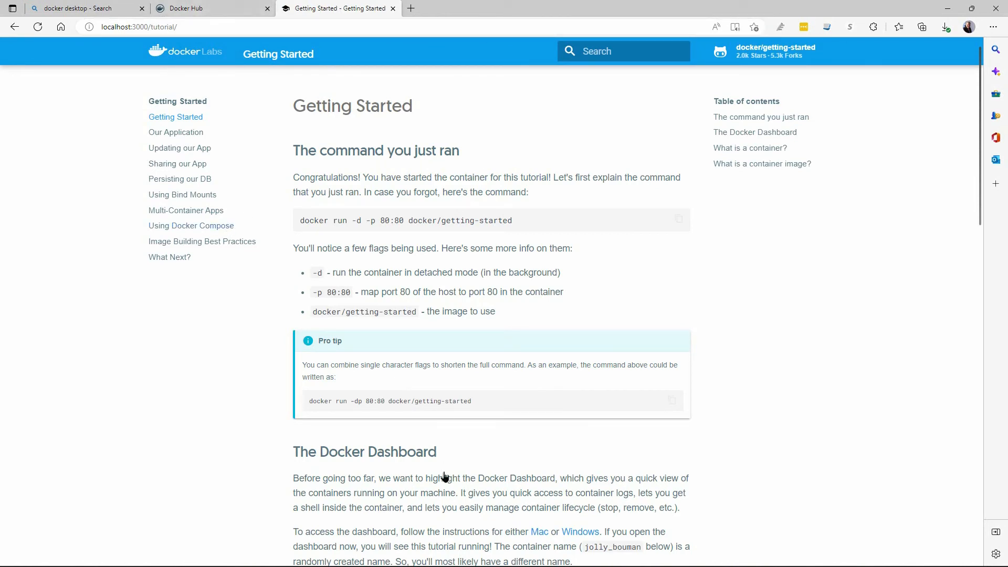
mouse_move(493, 212)
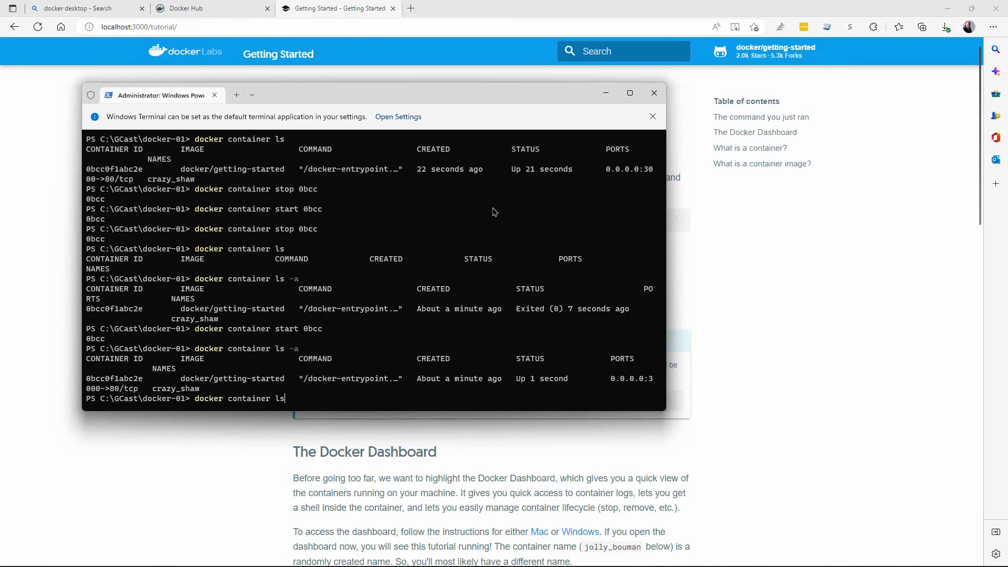
Stop container 0bcc again and confirm the full listing shows it Exited (137)
type("top 0bcc")
key("Return")
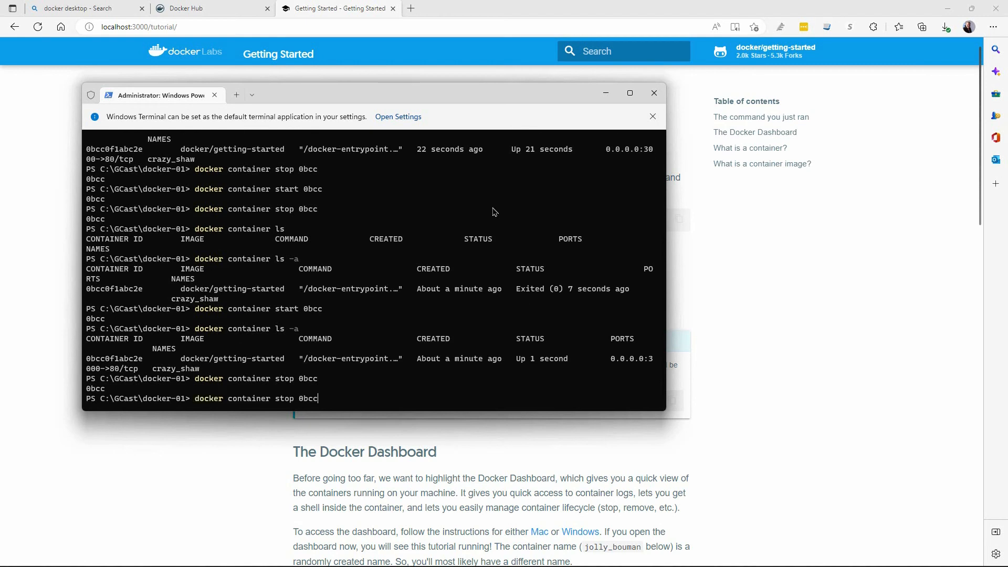
key("Return")
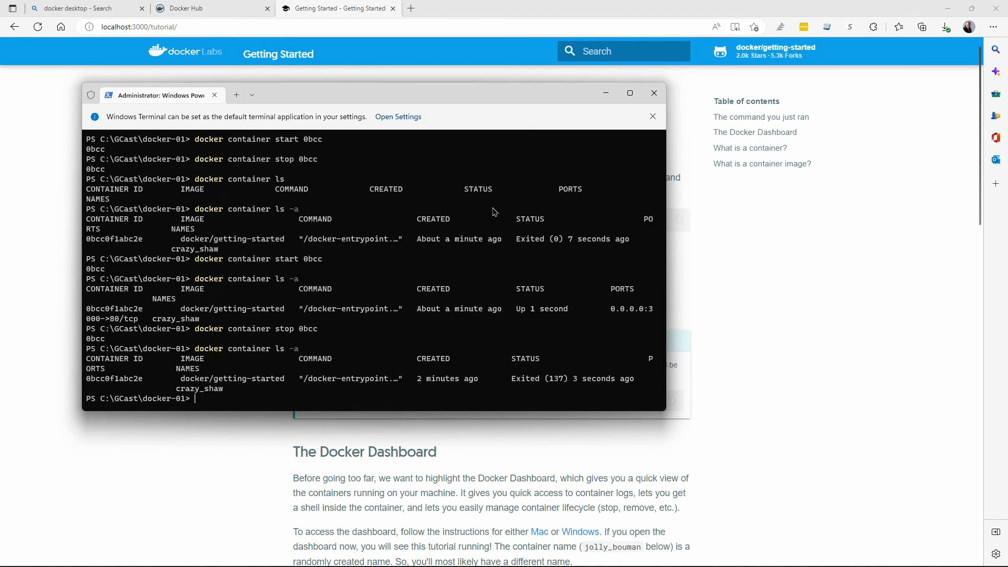
mouse_move(574, 378)
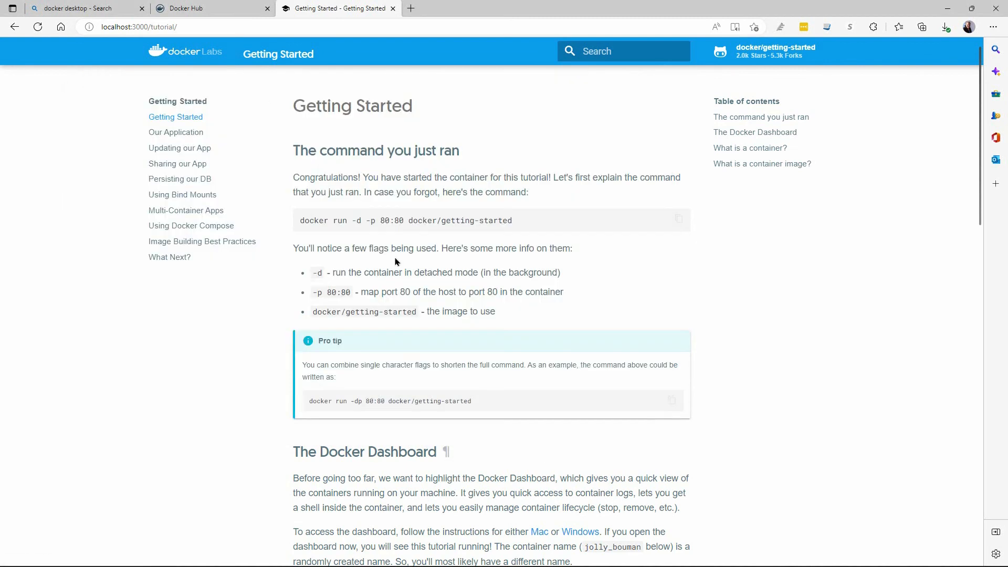
mouse_move(60, 55)
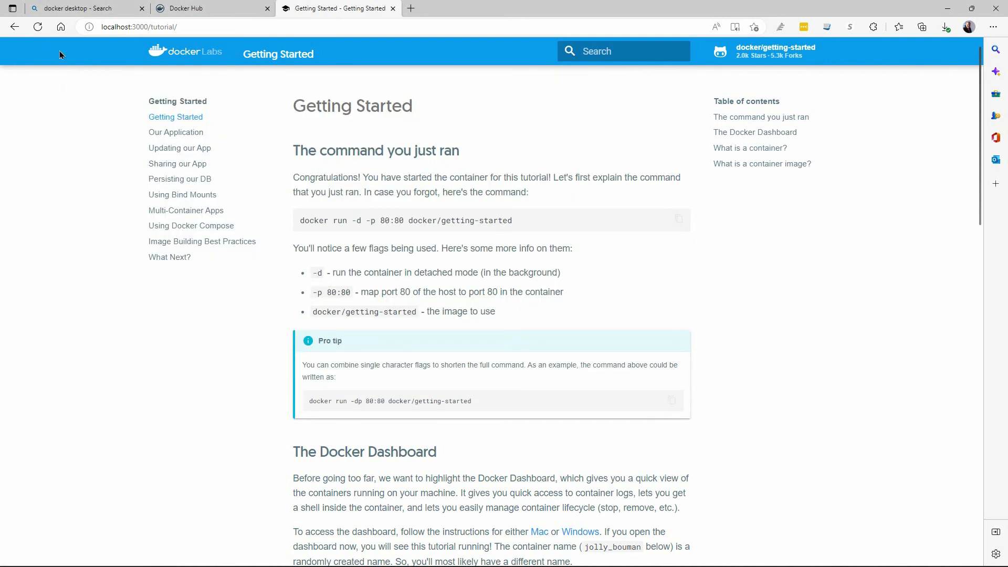
Reload the tutorial page in Edge, then restart container 0bcc with docker container start
left_click(38, 26)
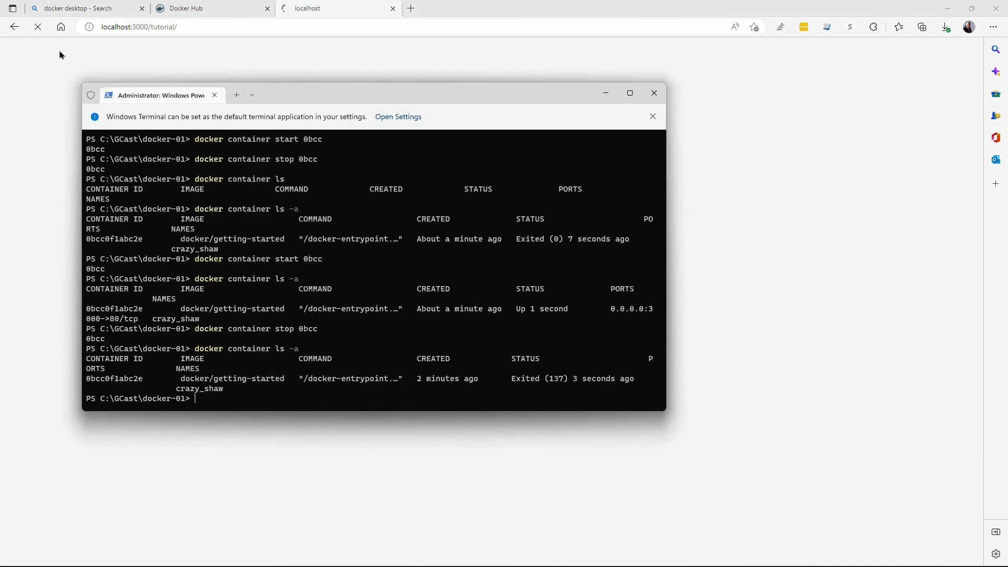
type("docker container start 0bcc")
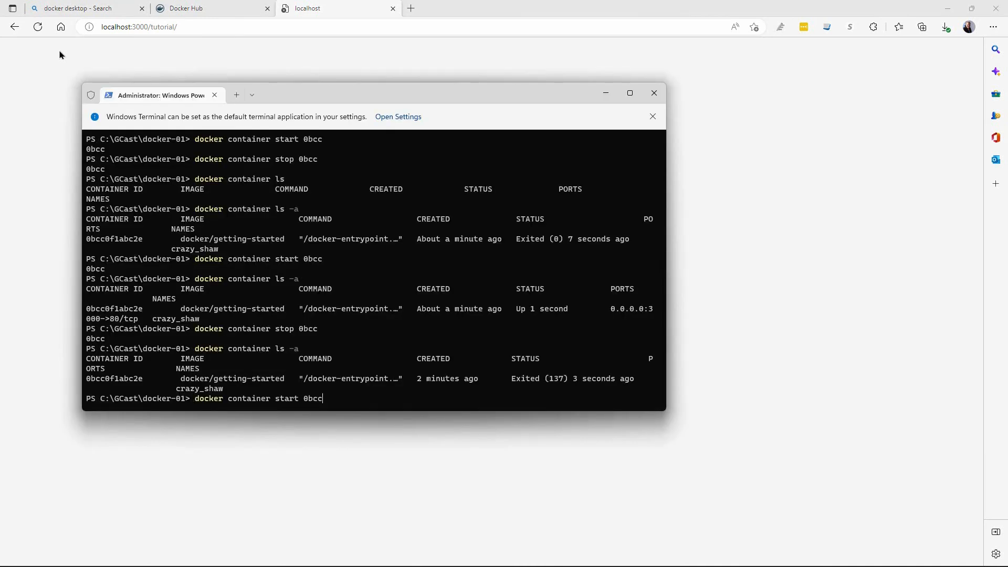
key("Return")
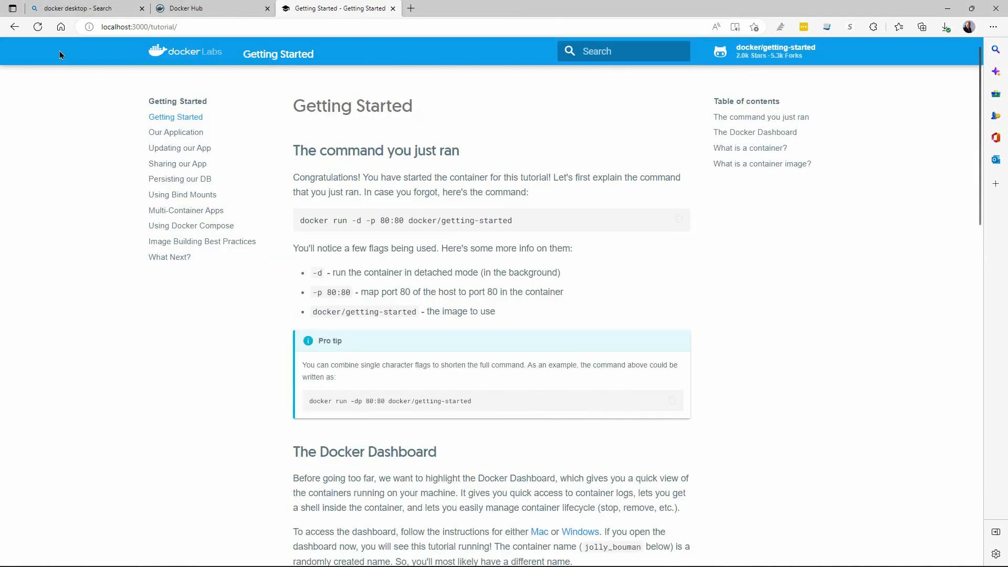
mouse_move(584, 159)
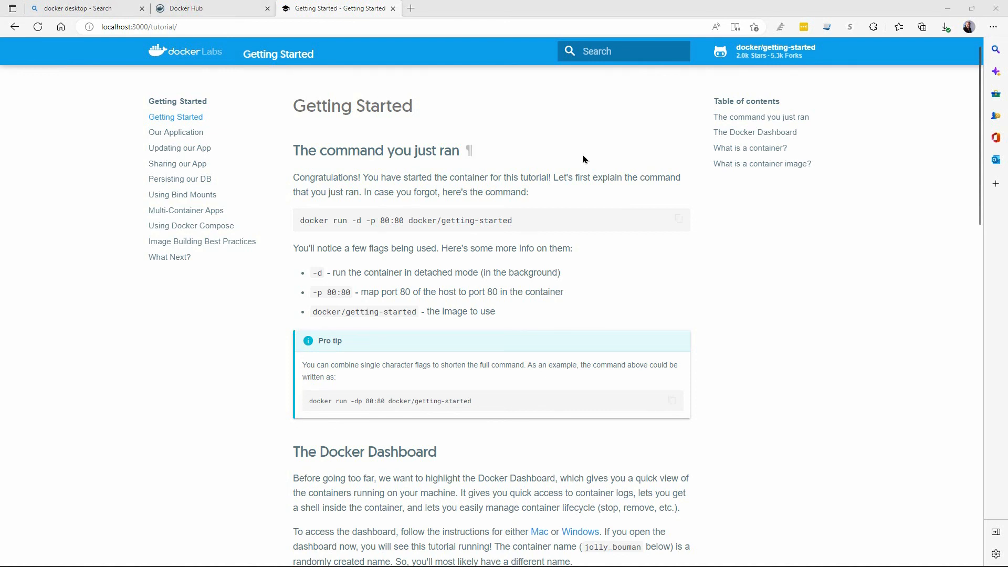